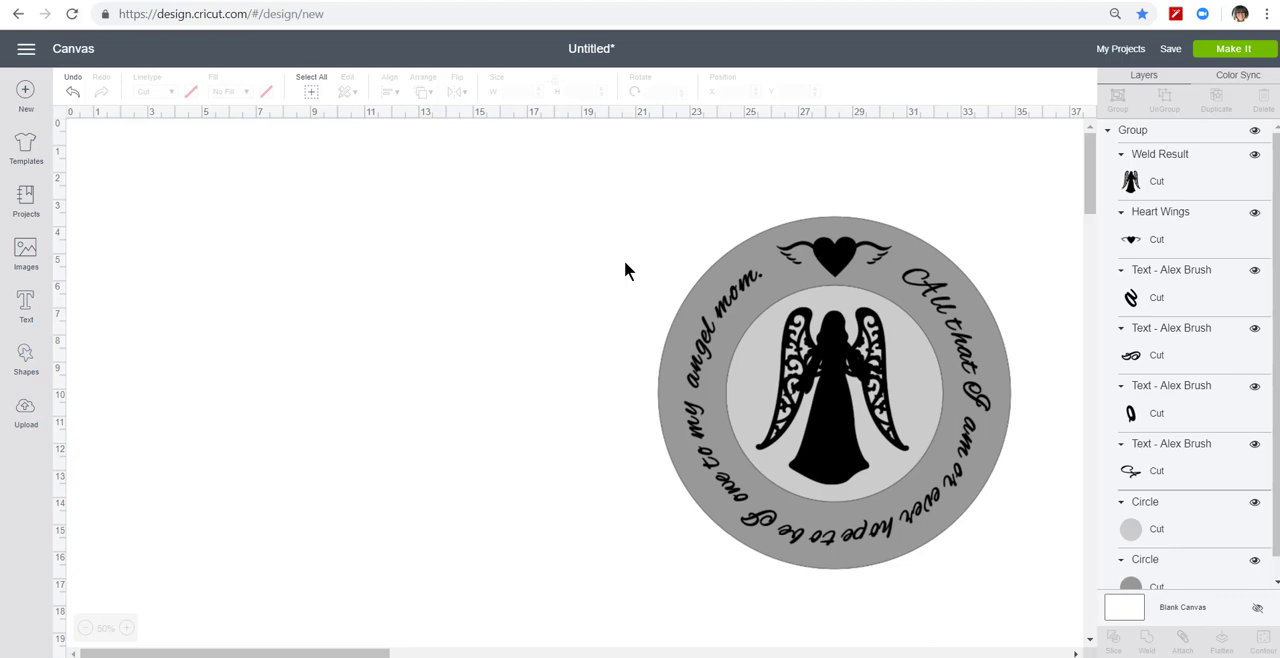
pyautogui.moveTo(62, 316)
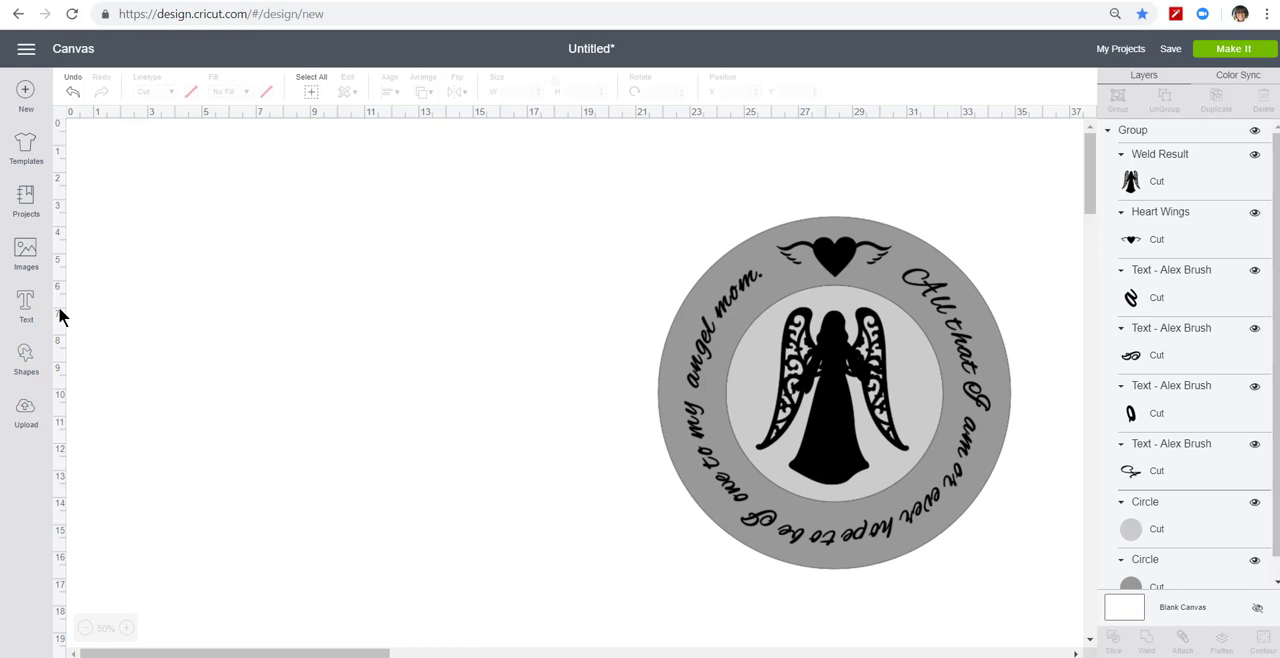
# Add a circle from Shapes and set its width to 13 inches.
pyautogui.click(24, 356)
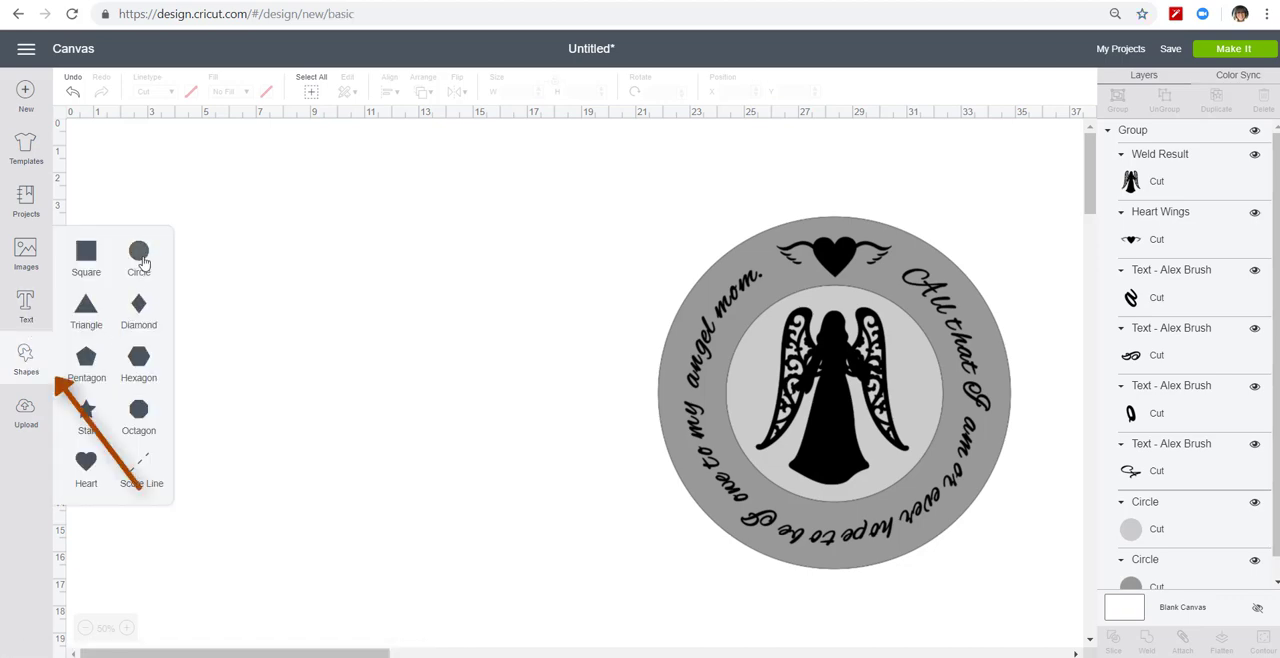
pyautogui.click(138, 254)
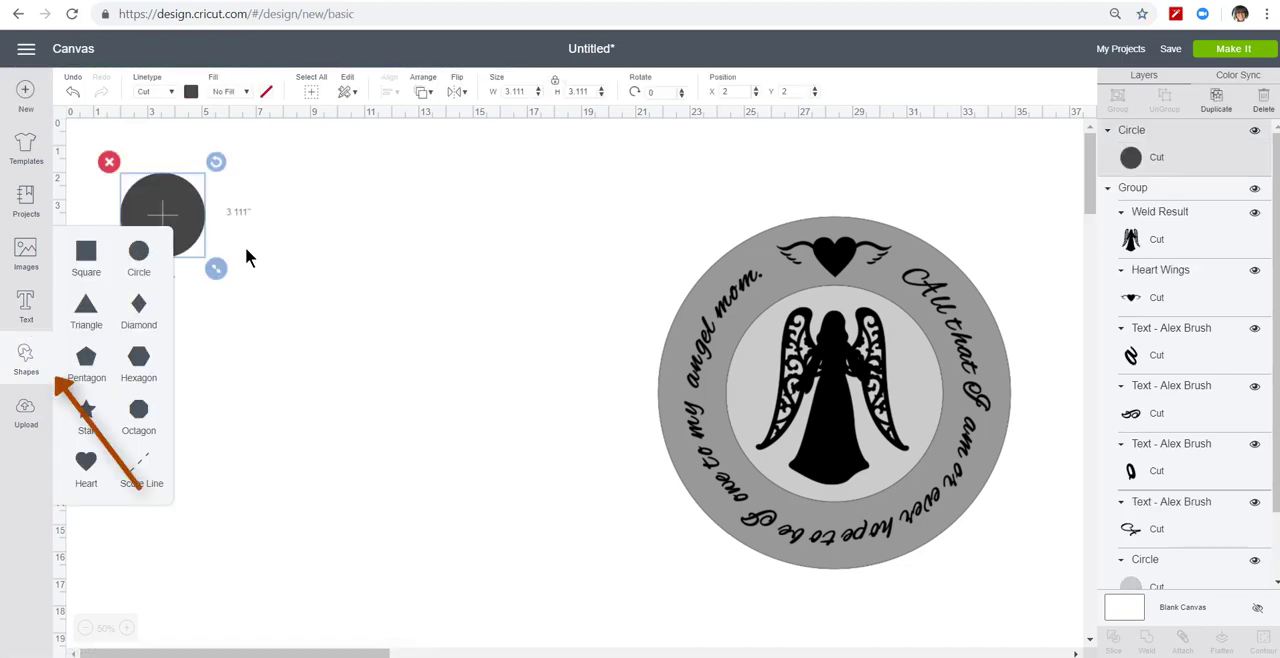
pyautogui.click(138, 256)
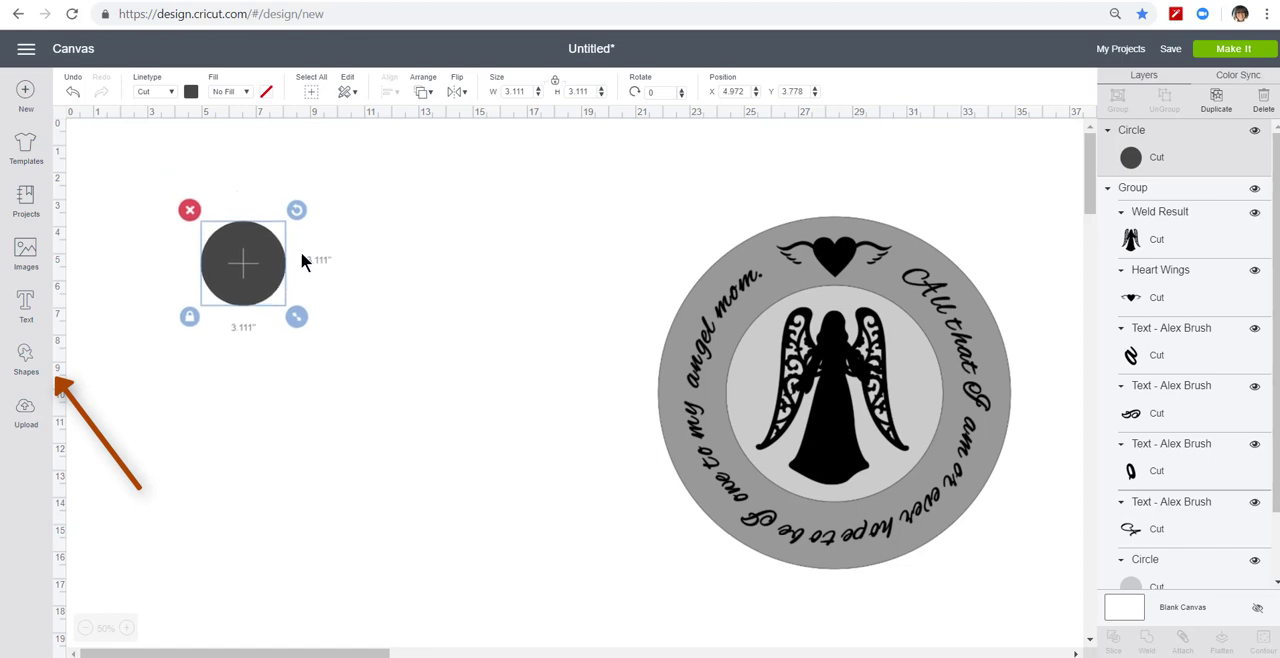
pyautogui.click(520, 92)
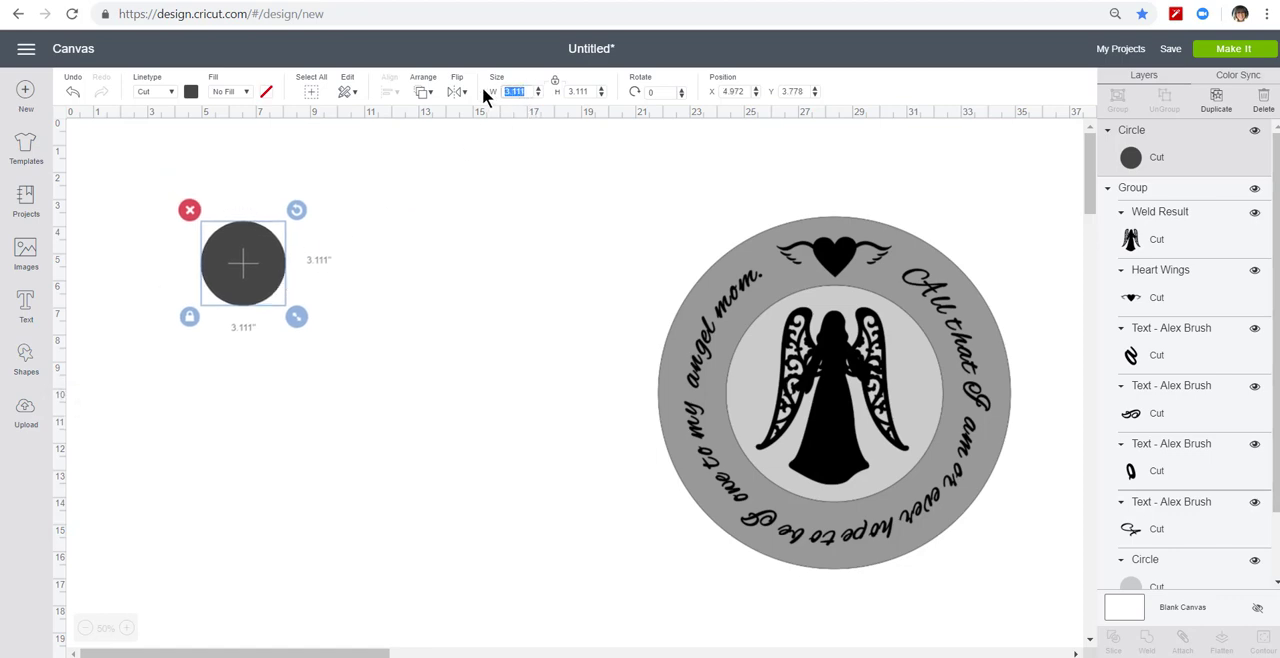
pyautogui.write('13')
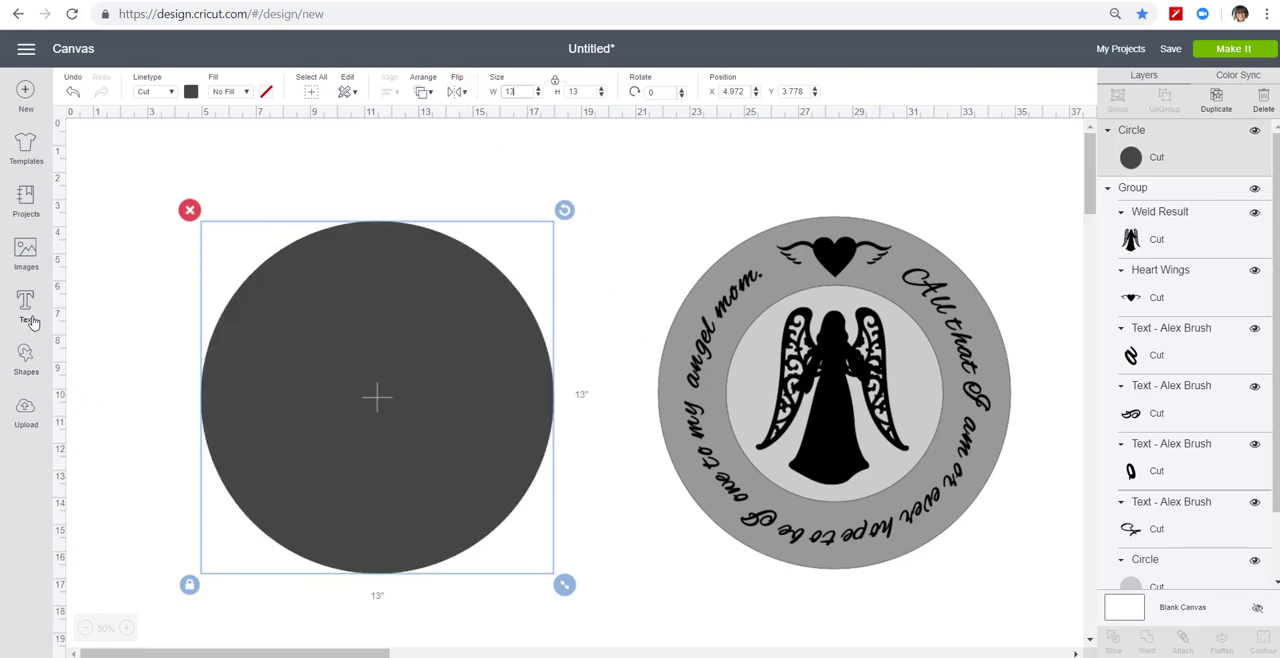
# Add a second, smaller circle and place it over the middle of the big one.
pyautogui.click(24, 358)
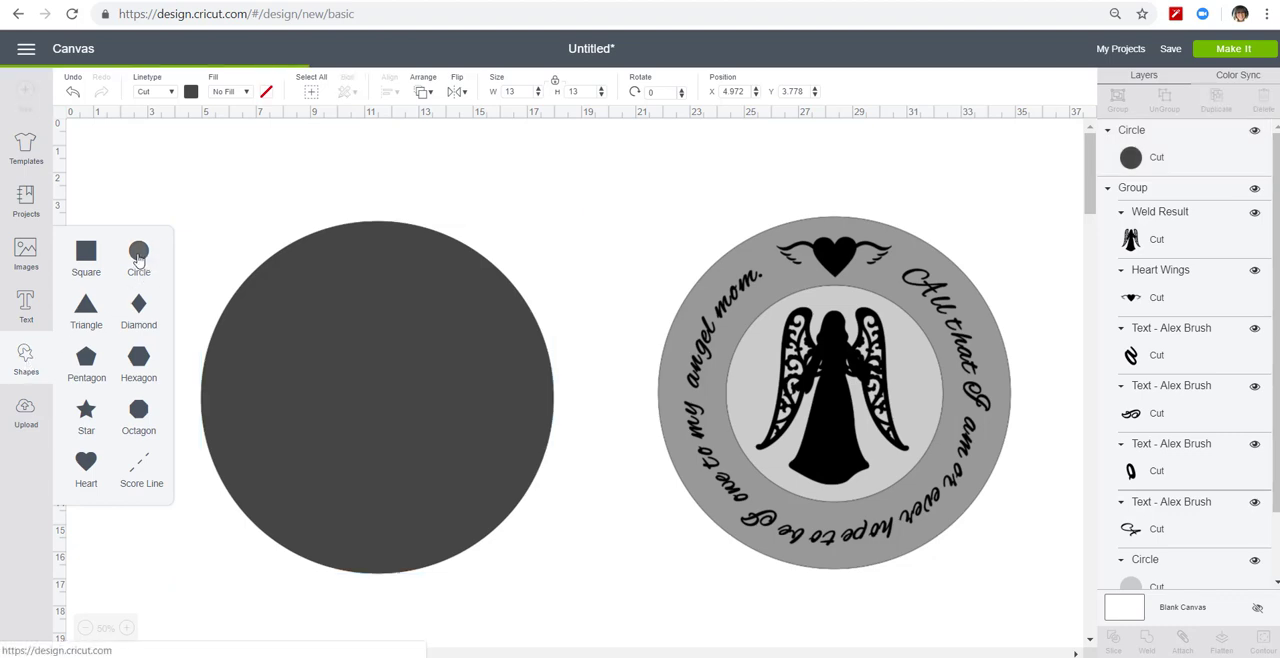
pyautogui.click(138, 256)
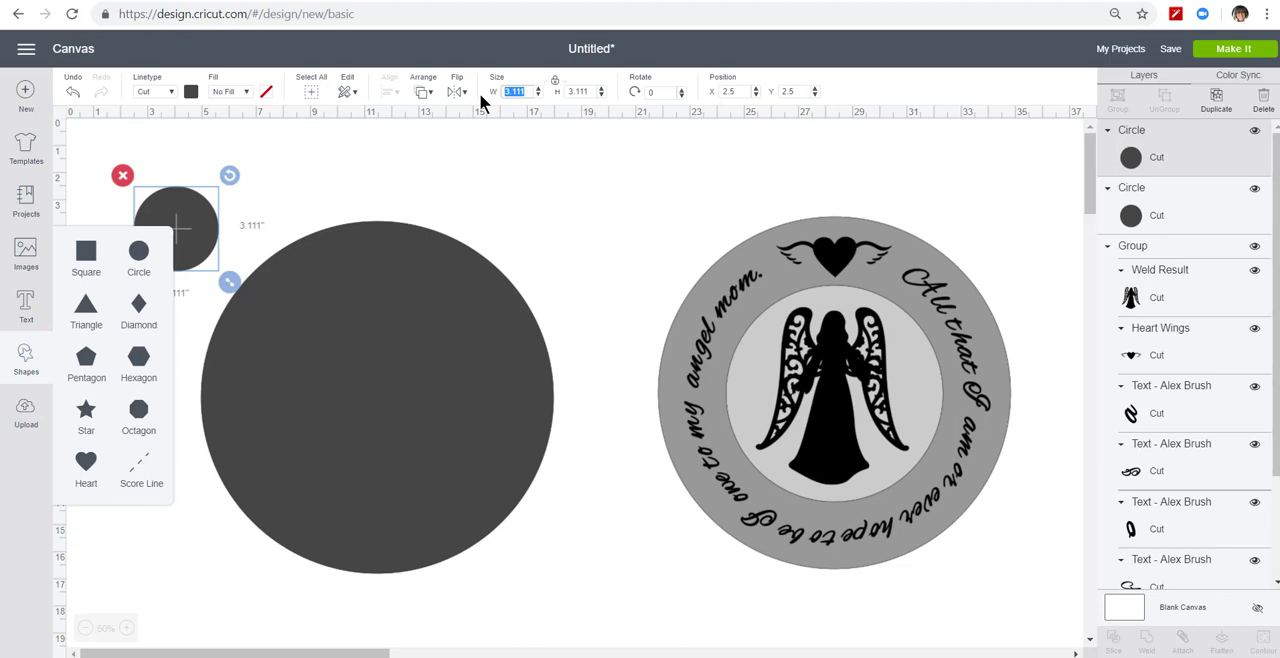
pyautogui.moveTo(228, 282); pyautogui.dragTo(362, 416)
pyautogui.write('8')
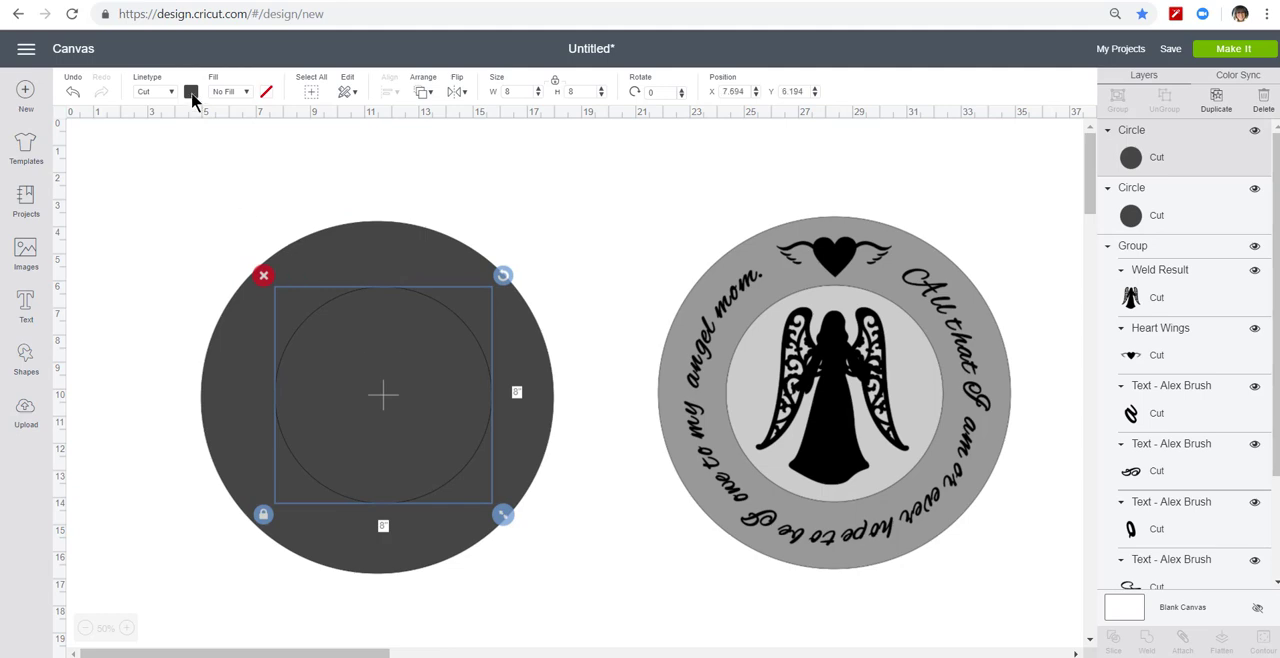
# Recolour the inner circle grey and the big circle light grey, then centre them on each other.
pyautogui.click(192, 92)
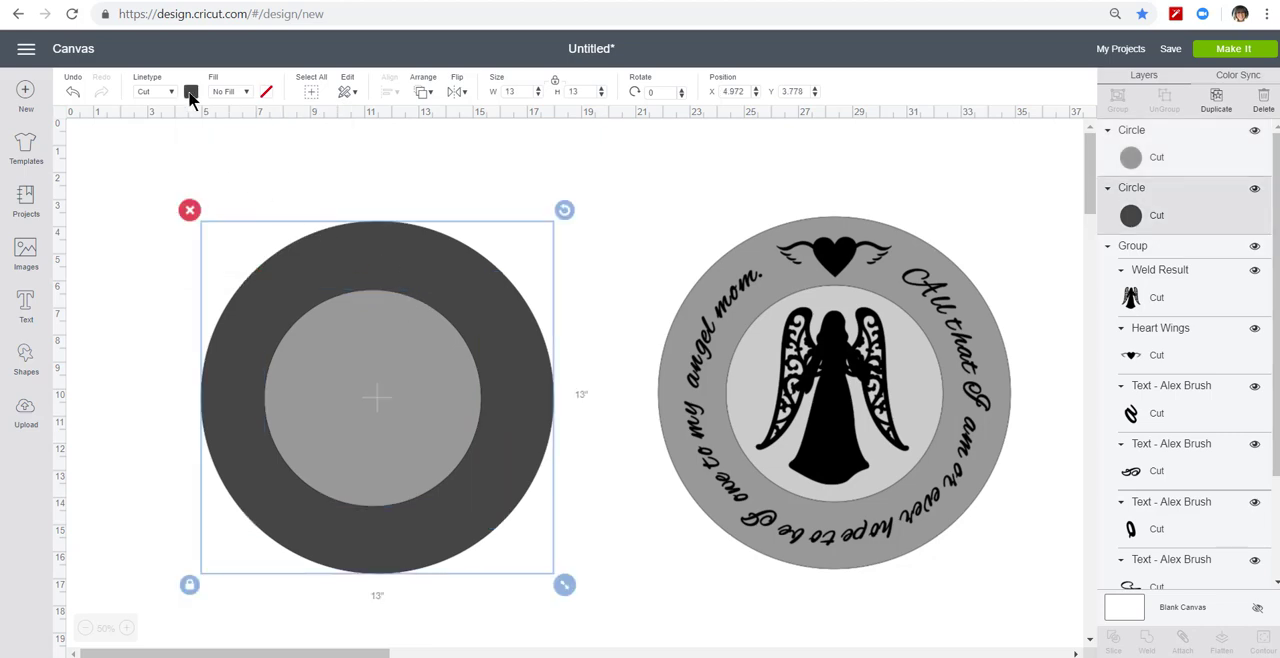
pyautogui.click(190, 92)
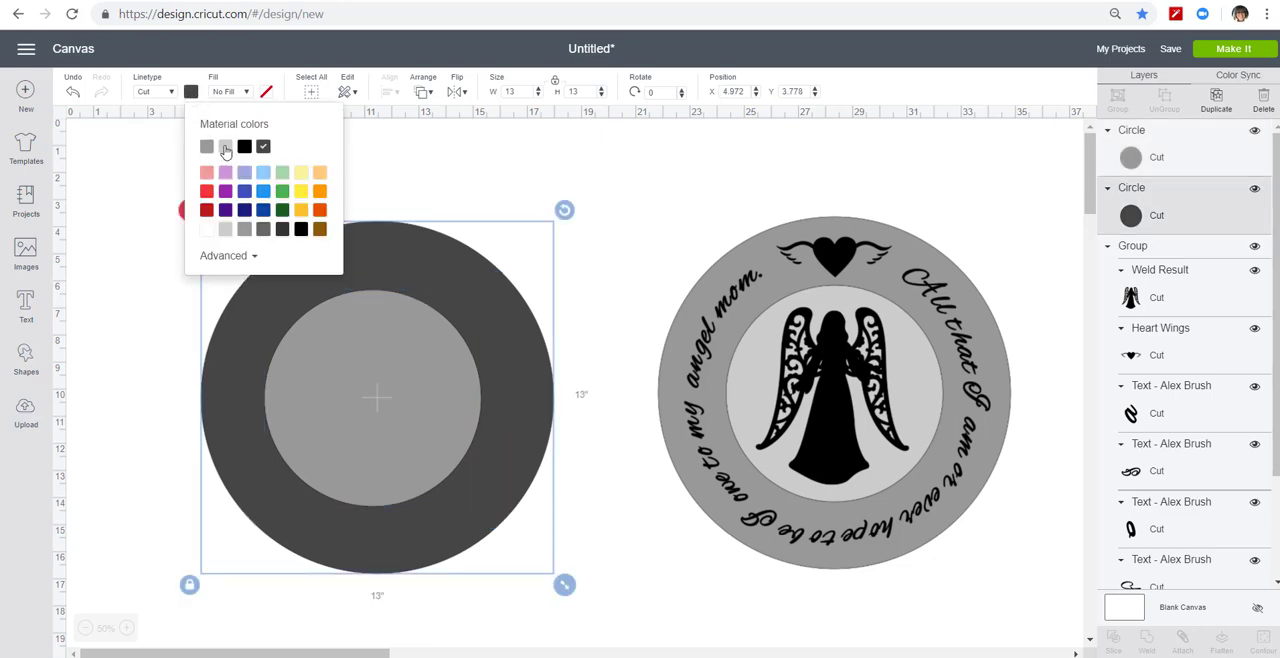
pyautogui.click(224, 146)
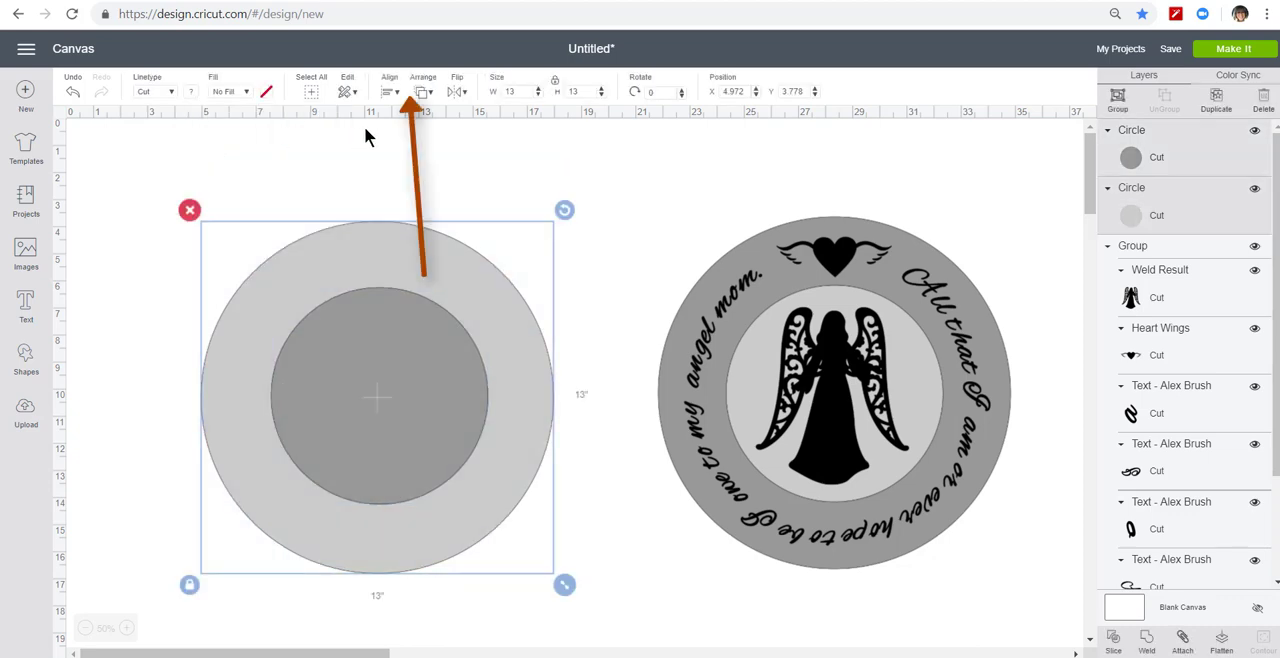
pyautogui.click(388, 92)
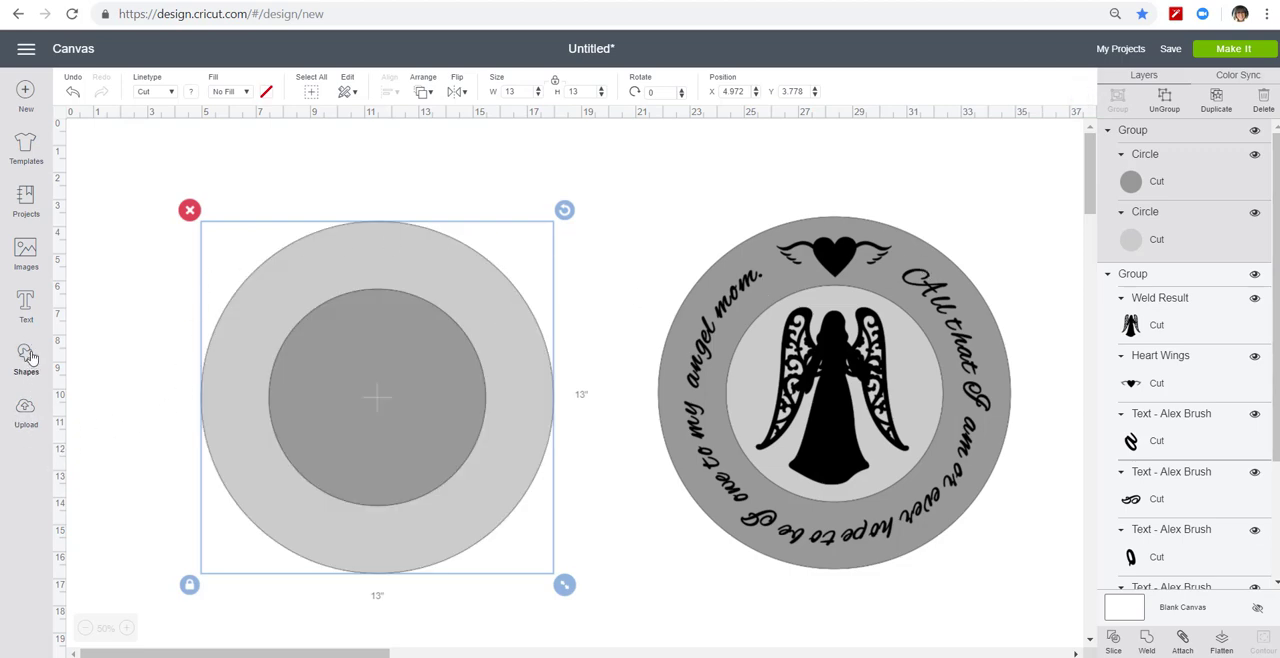
# Add a text box reading 'All that I am or ever hope to be, I owe to my angel mom.'.
pyautogui.click(20, 312)
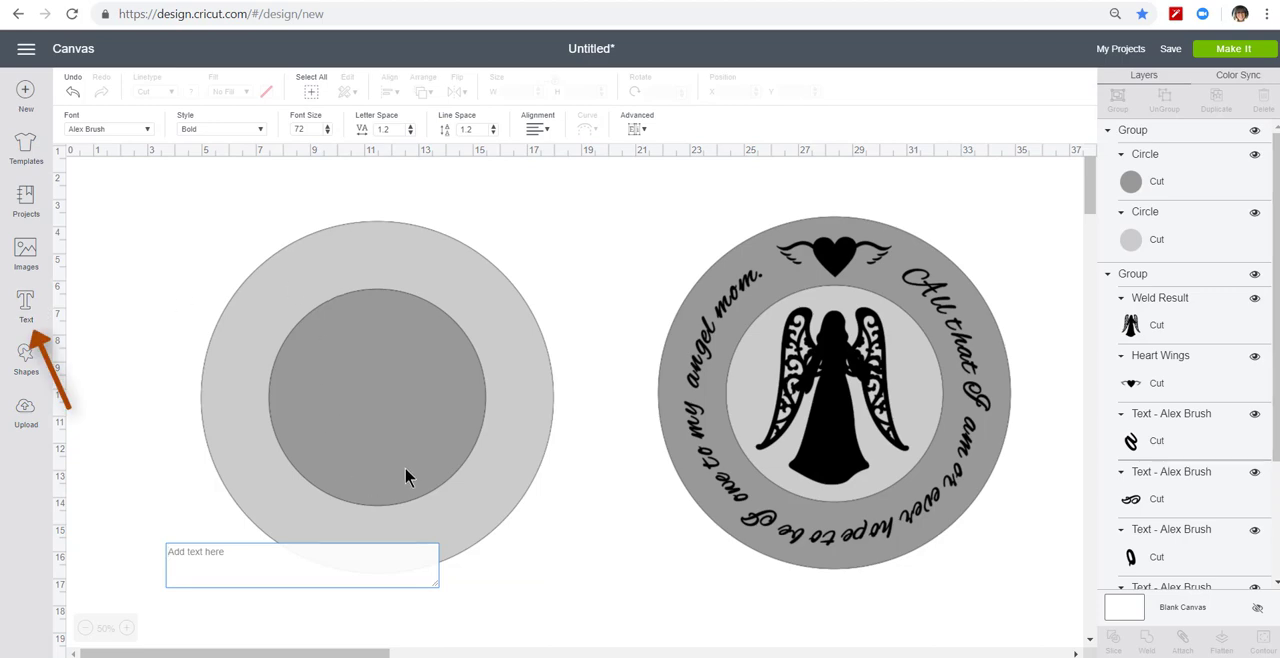
pyautogui.write('A')
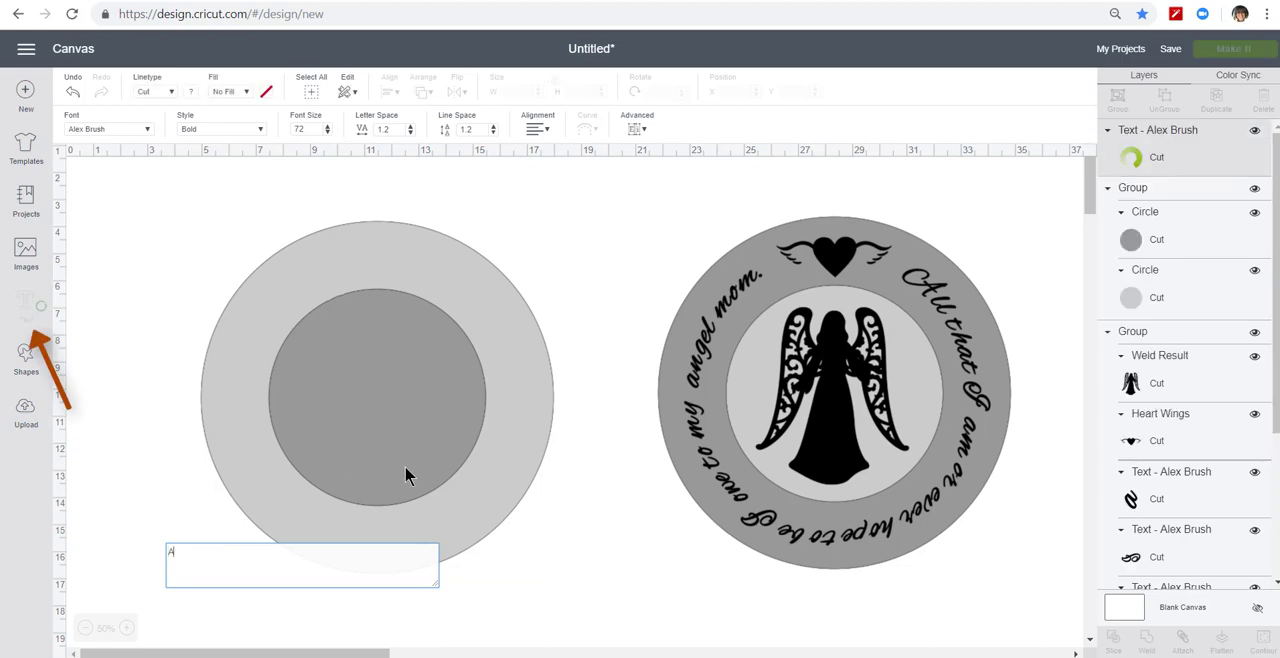
pyautogui.write('All that I am')
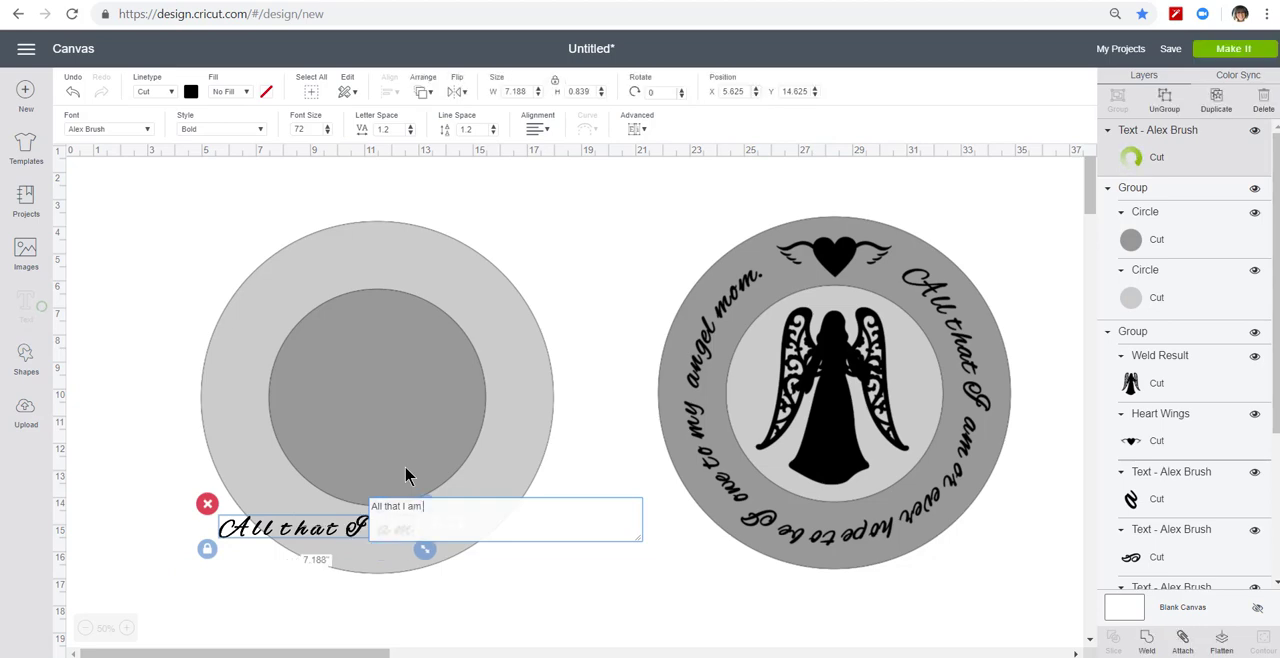
pyautogui.write('or ever')
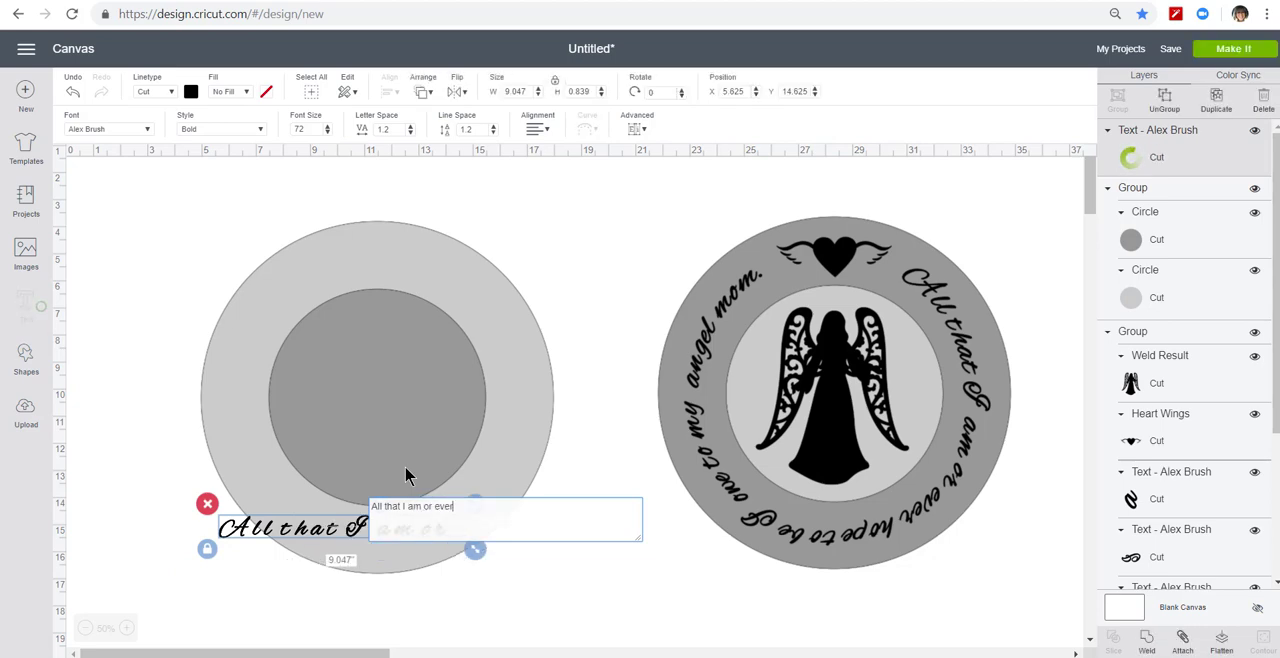
pyautogui.write('ho')
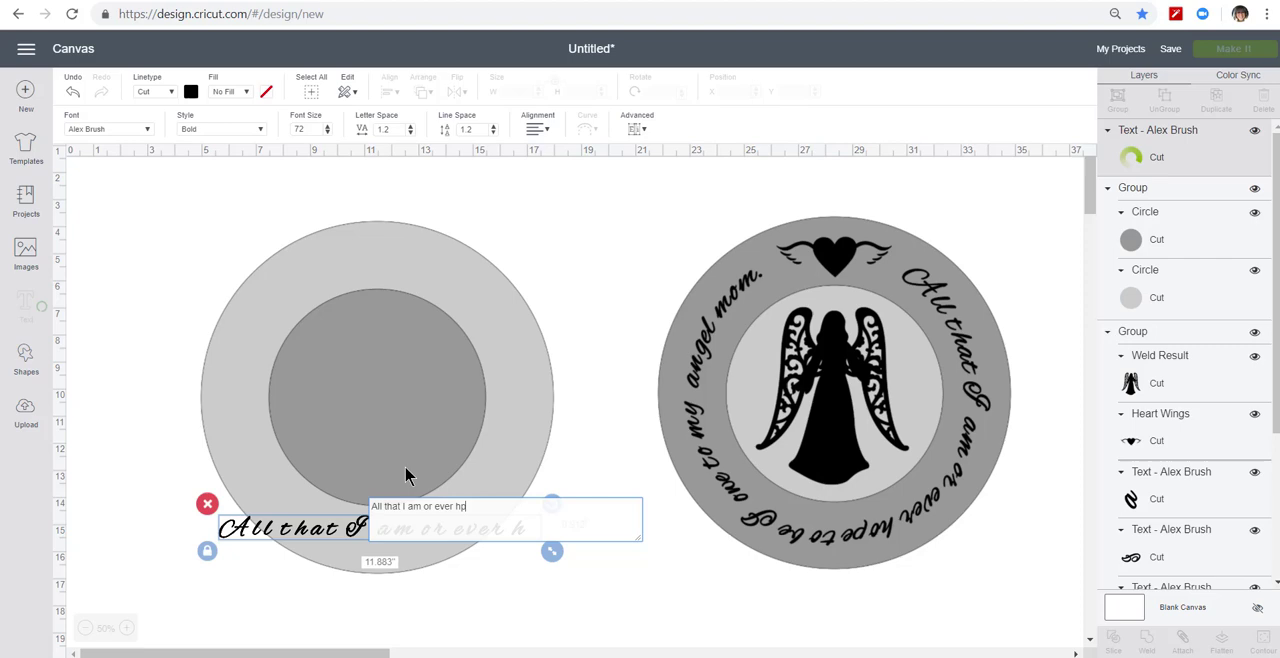
pyautogui.write('ope to be,')
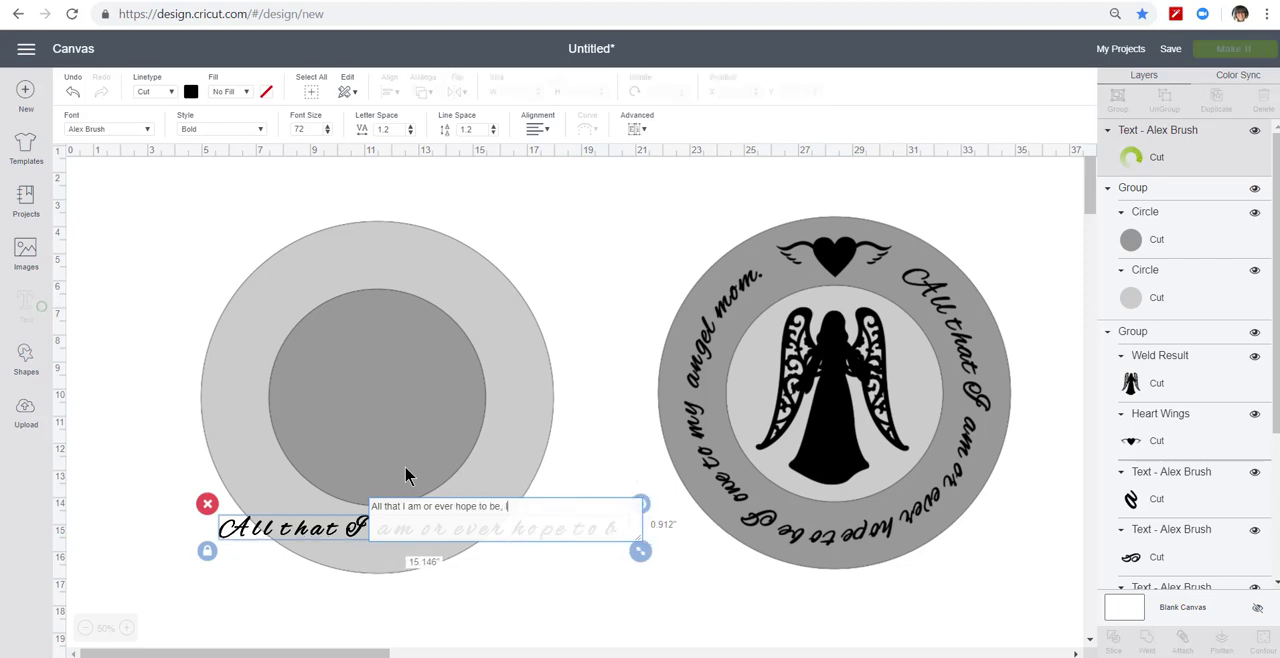
pyautogui.write('I owe to my an')
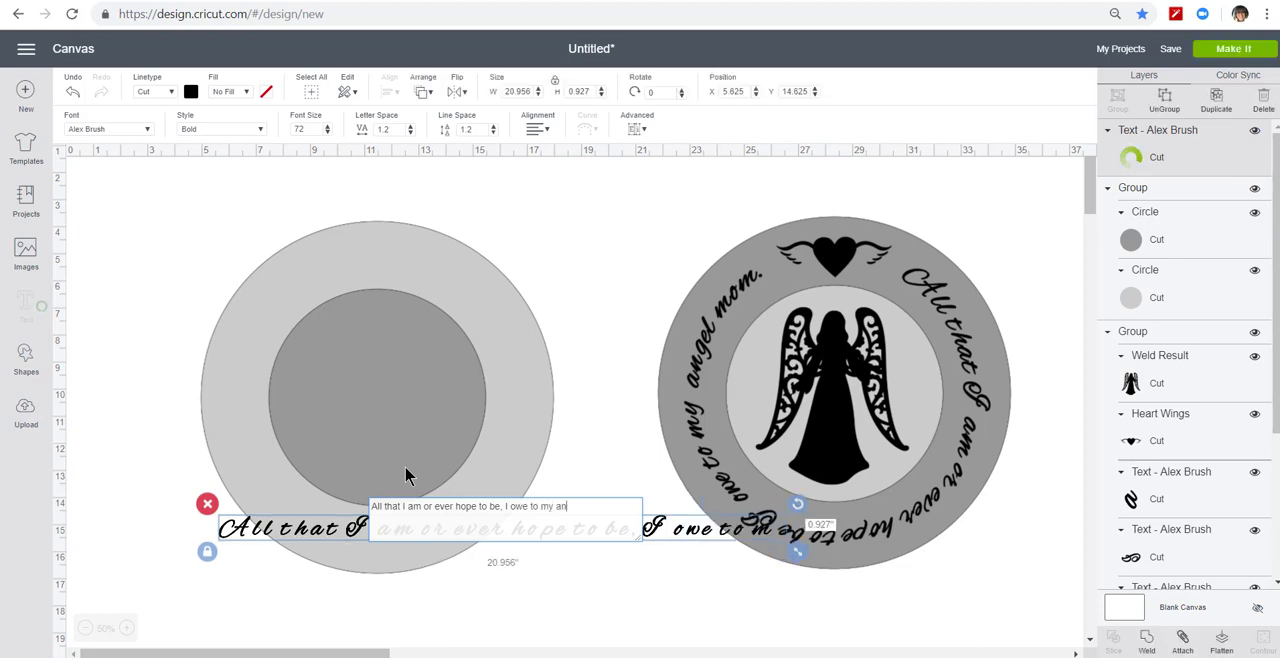
pyautogui.write('gel mom.')
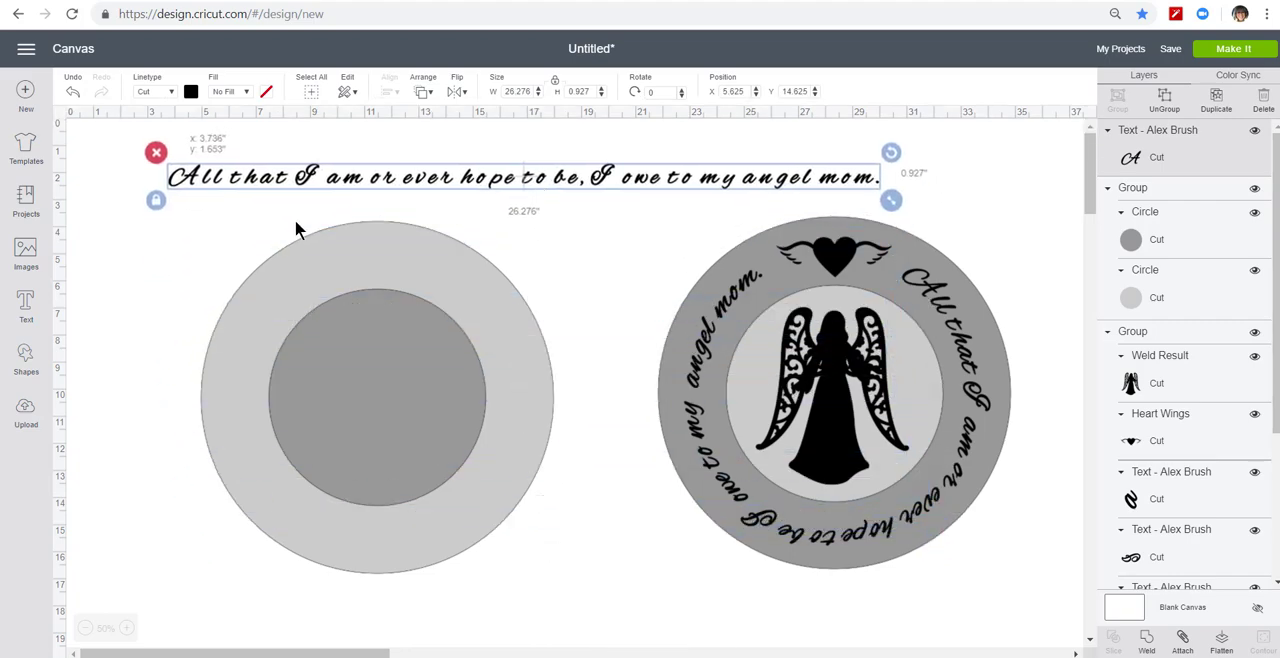
# Move the quote above the circles and lower its letter spacing until it is about 21.5 inches wide.
pyautogui.moveTo(524, 178); pyautogui.dragTo(600, 188)
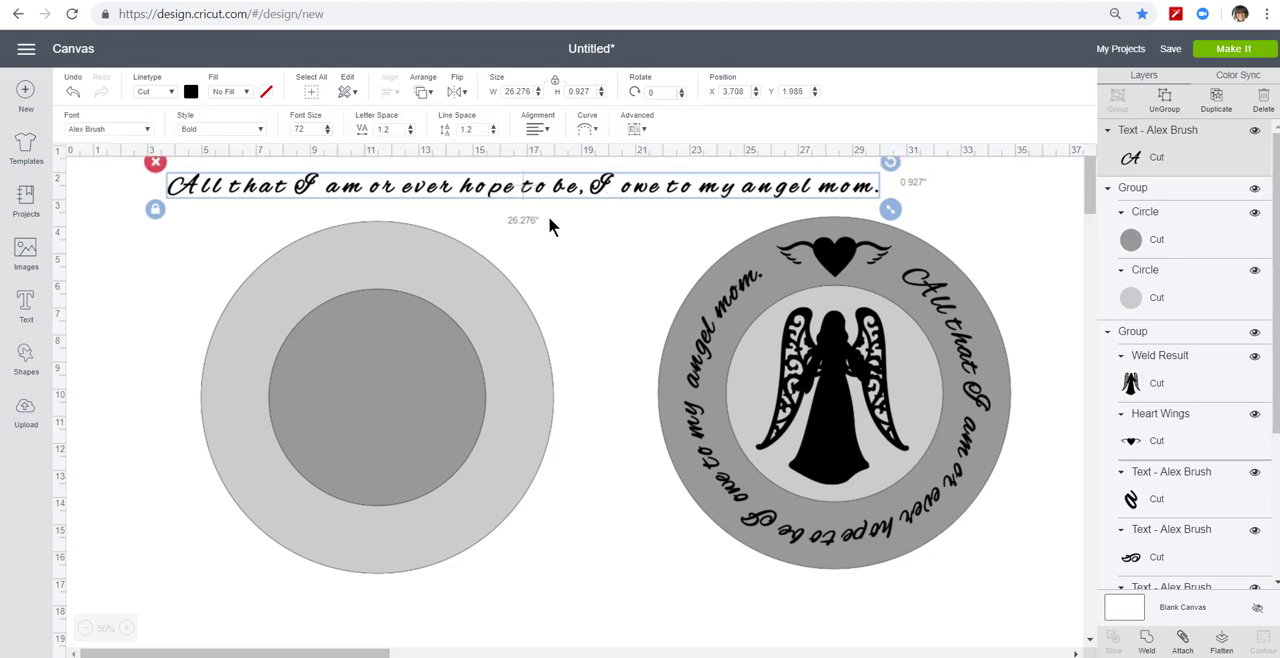
pyautogui.moveTo(344, 144)
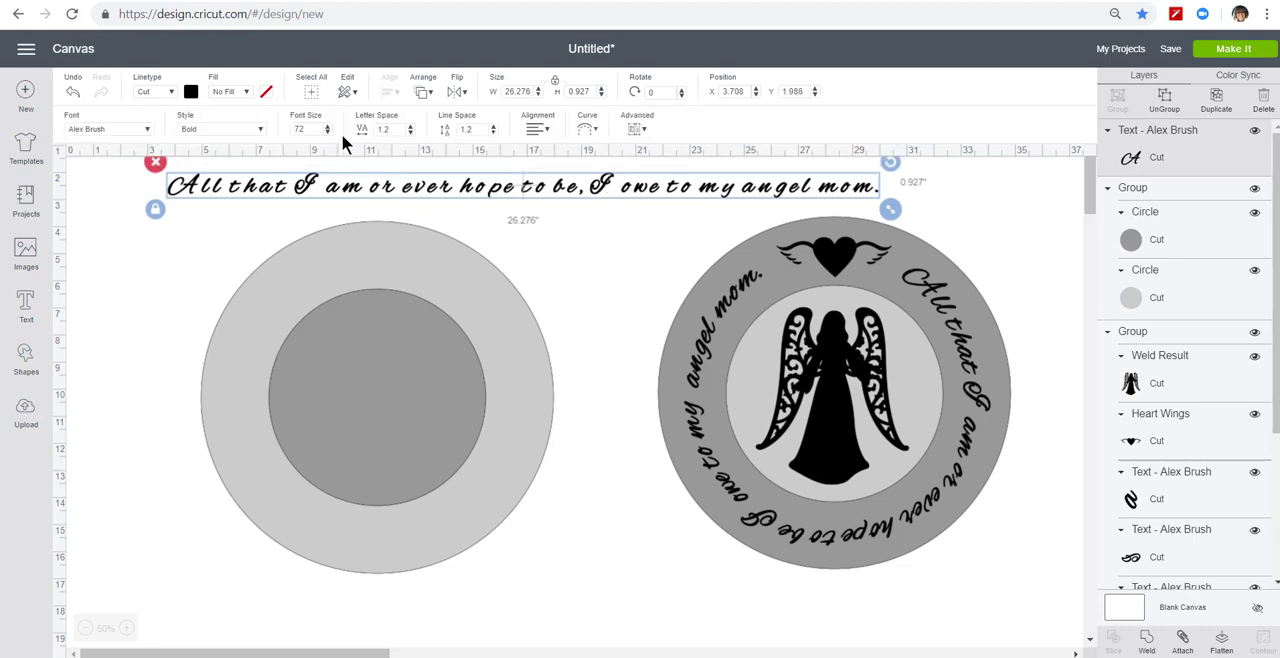
pyautogui.click(408, 136)
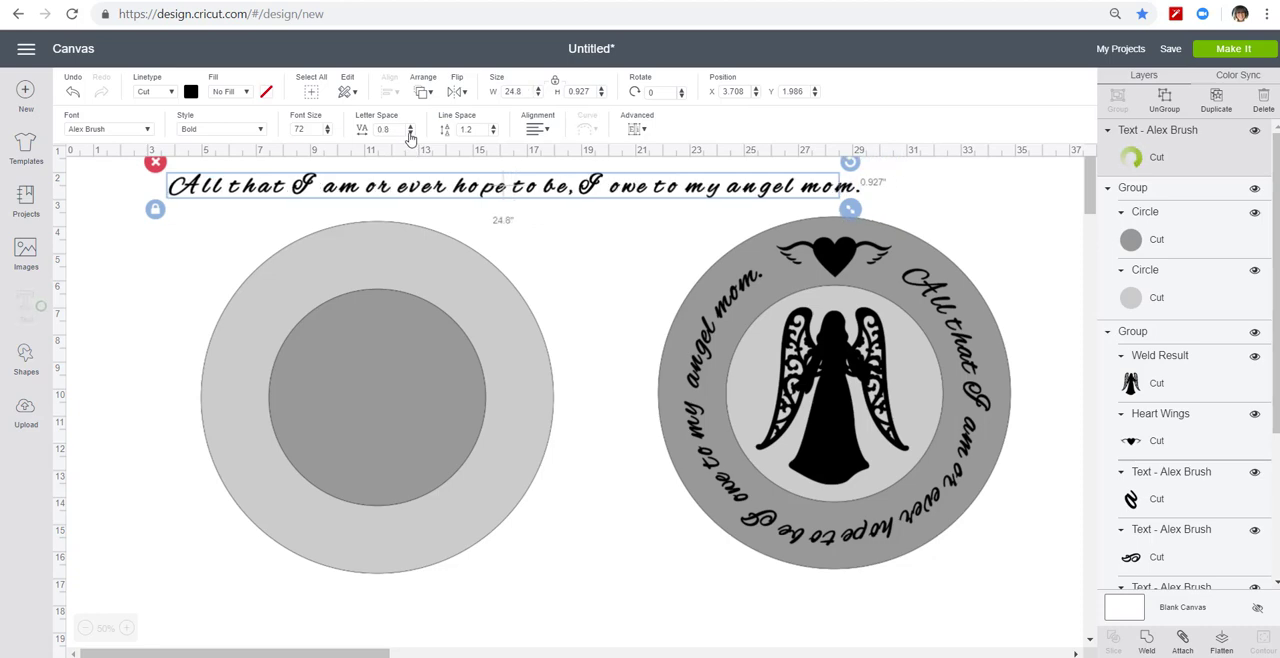
pyautogui.click(408, 134)
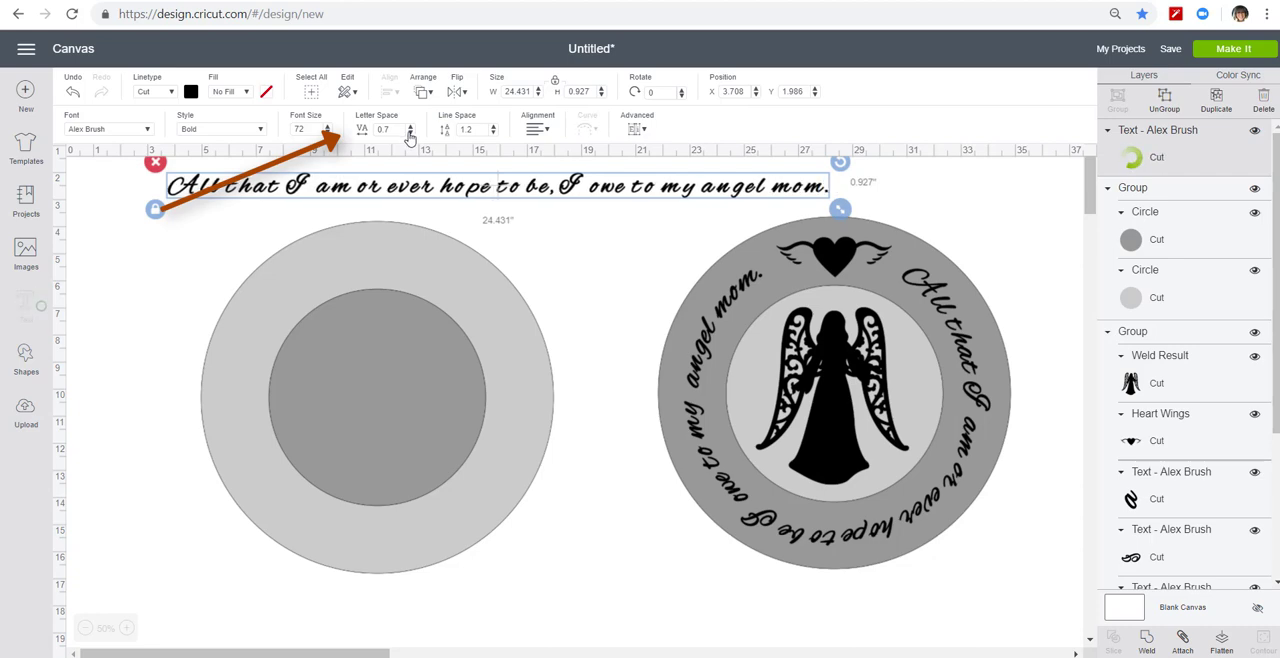
pyautogui.click(408, 136)
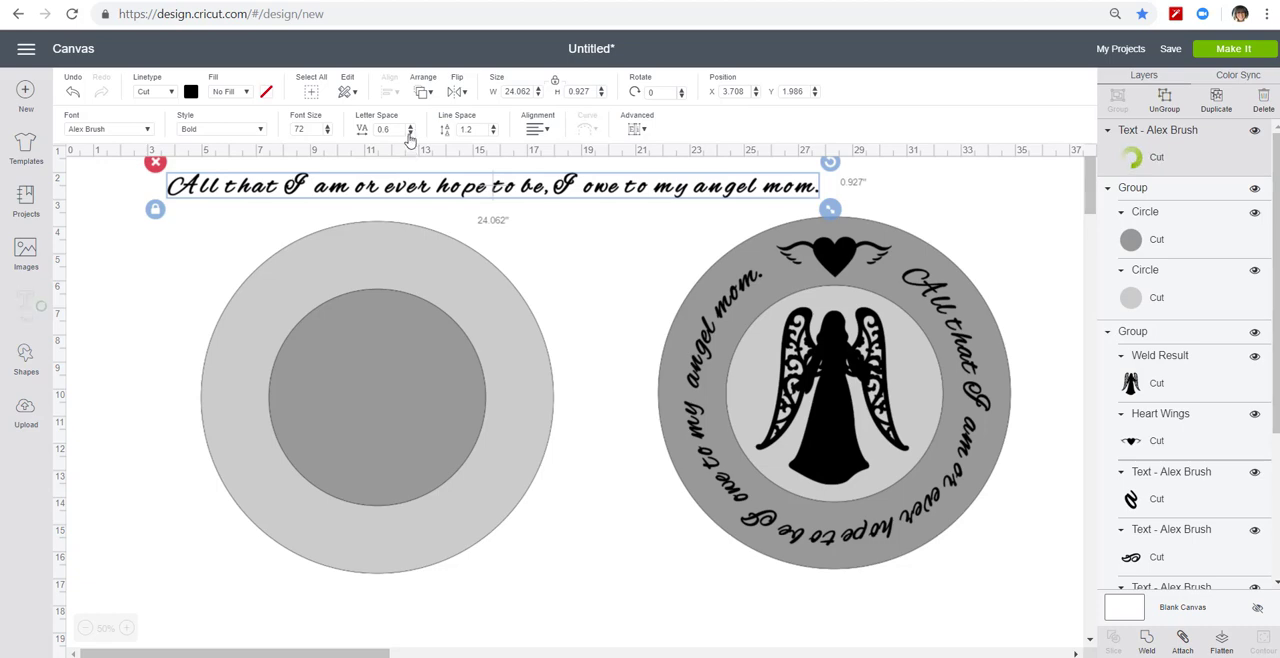
pyautogui.click(410, 132)
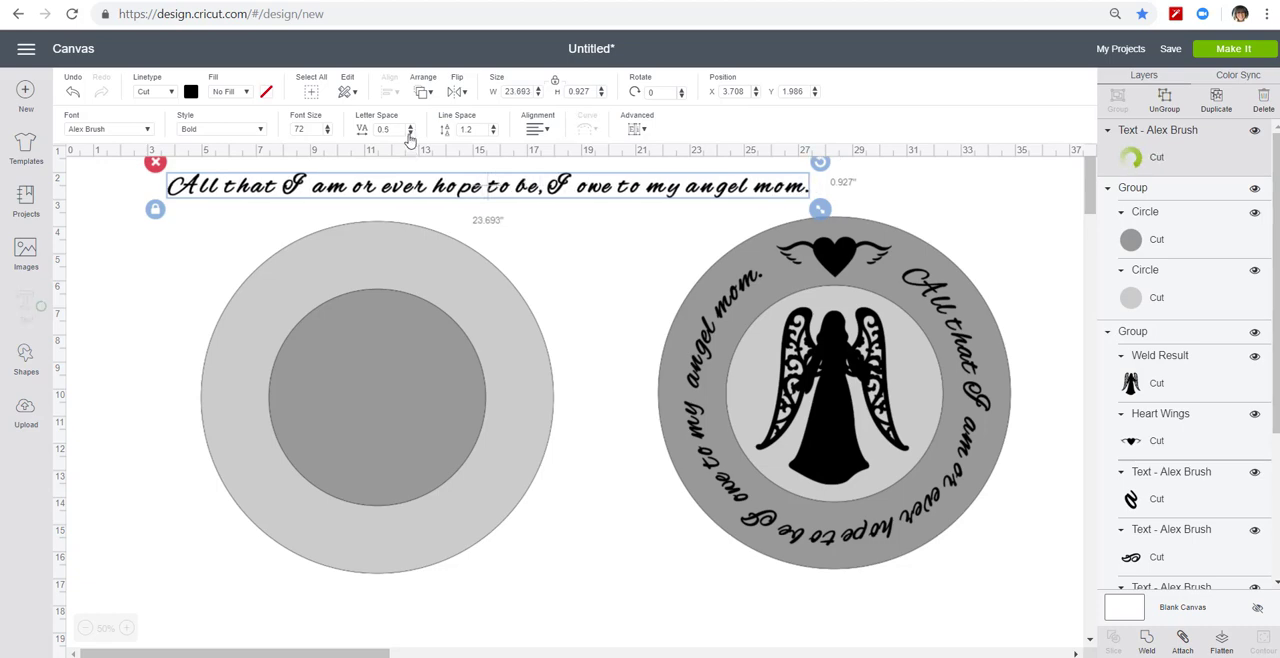
pyautogui.click(412, 136)
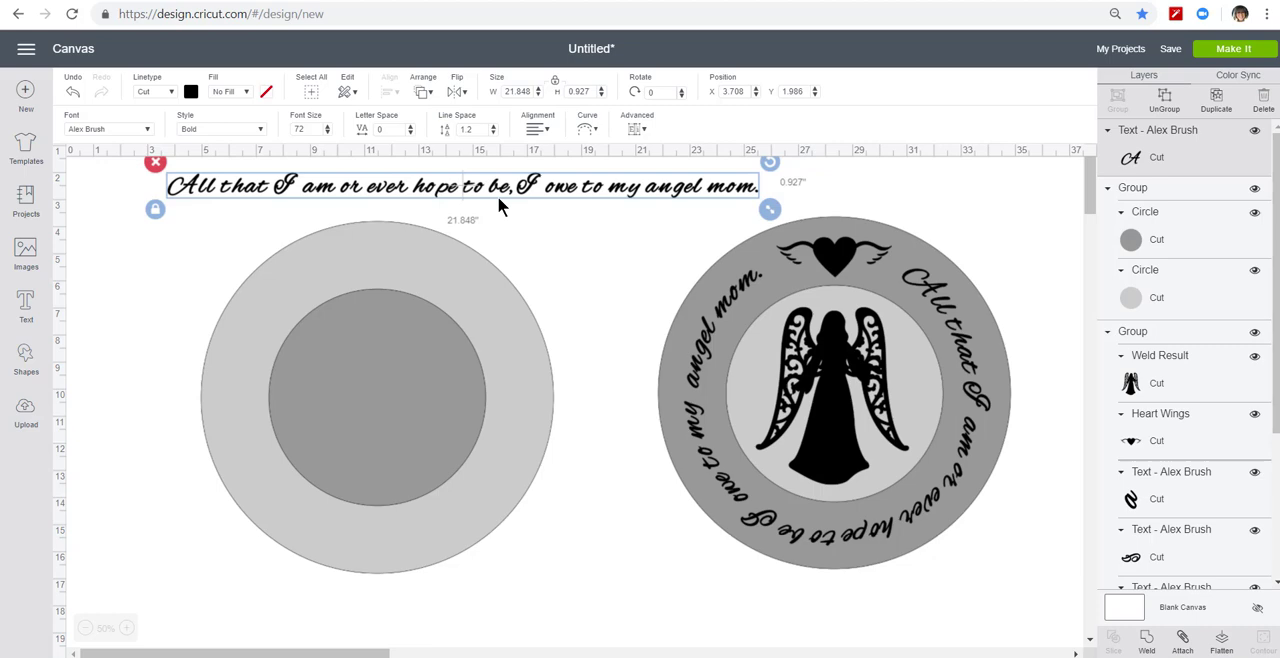
pyautogui.moveTo(568, 328)
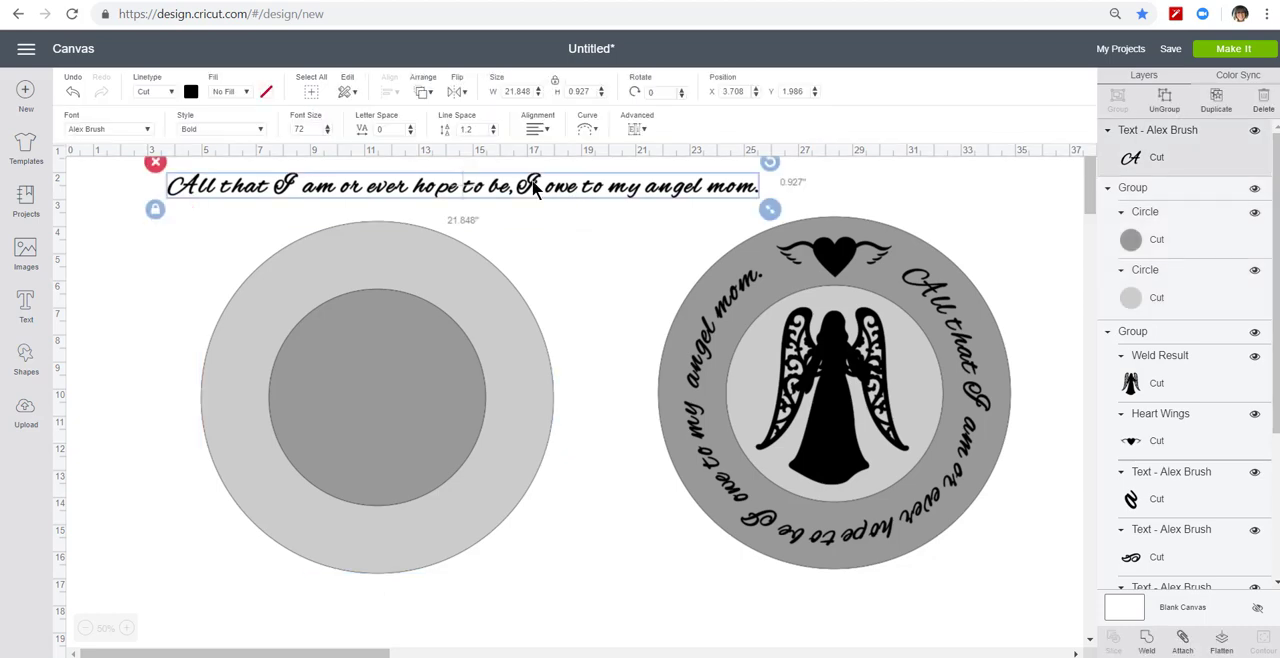
pyautogui.moveTo(400, 244)
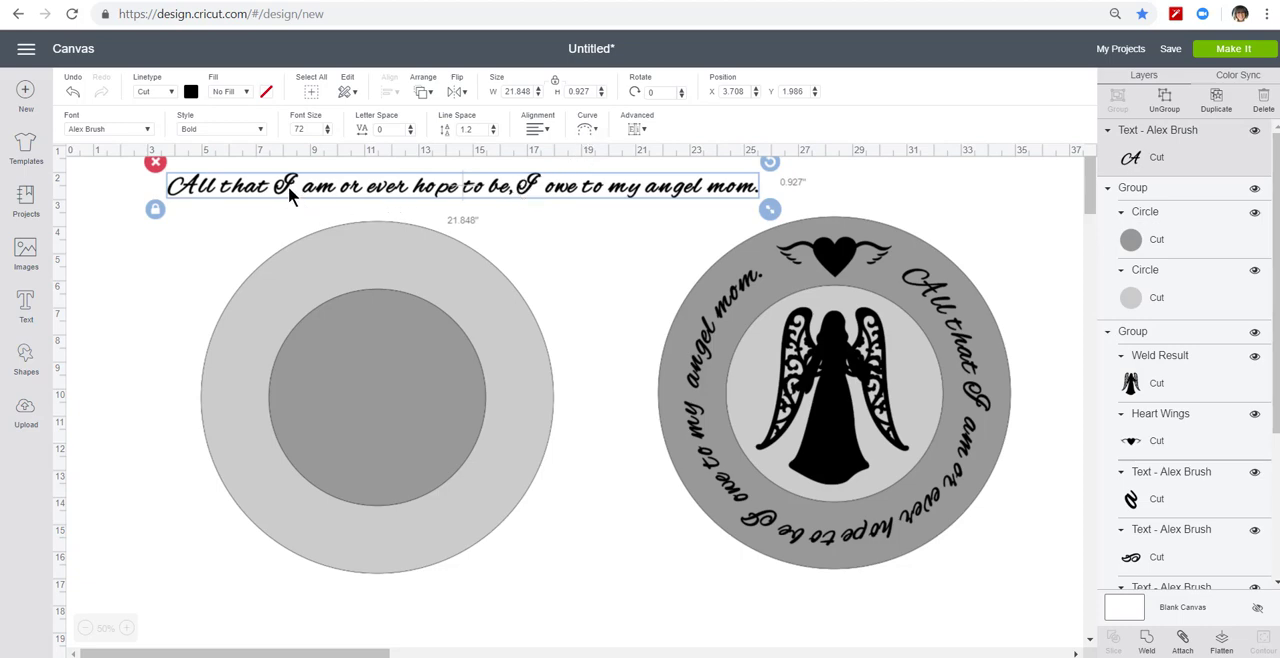
pyautogui.moveTo(492, 190)
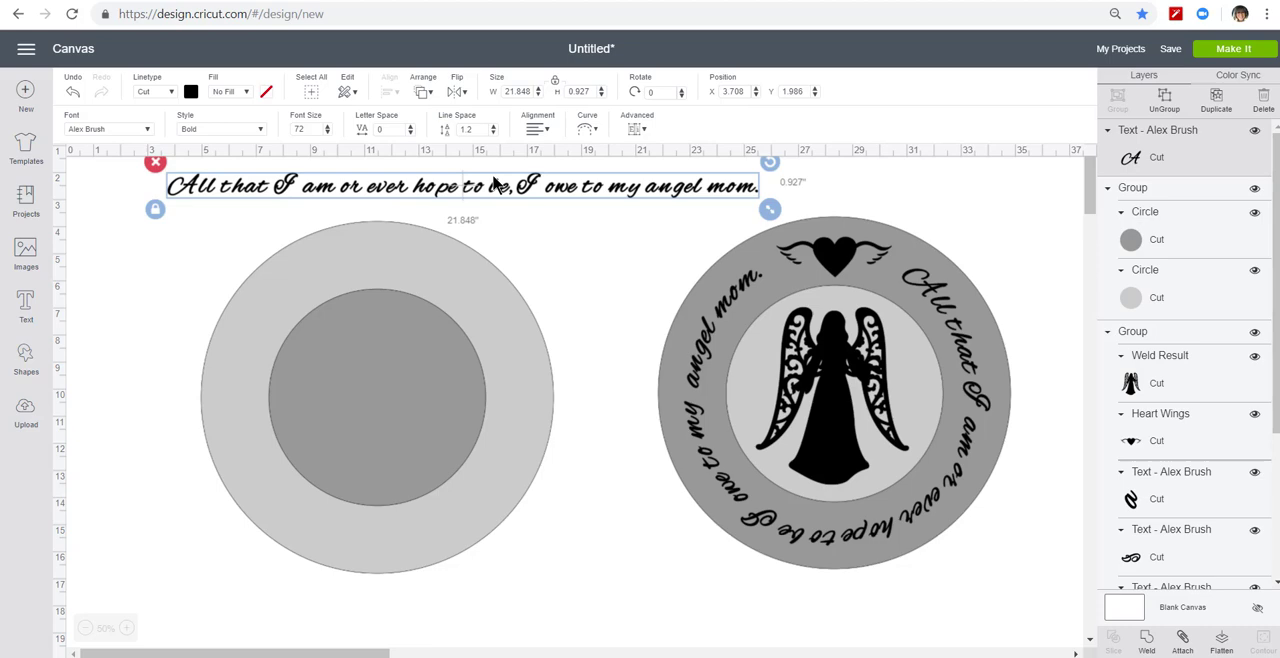
pyautogui.moveTo(590, 136)
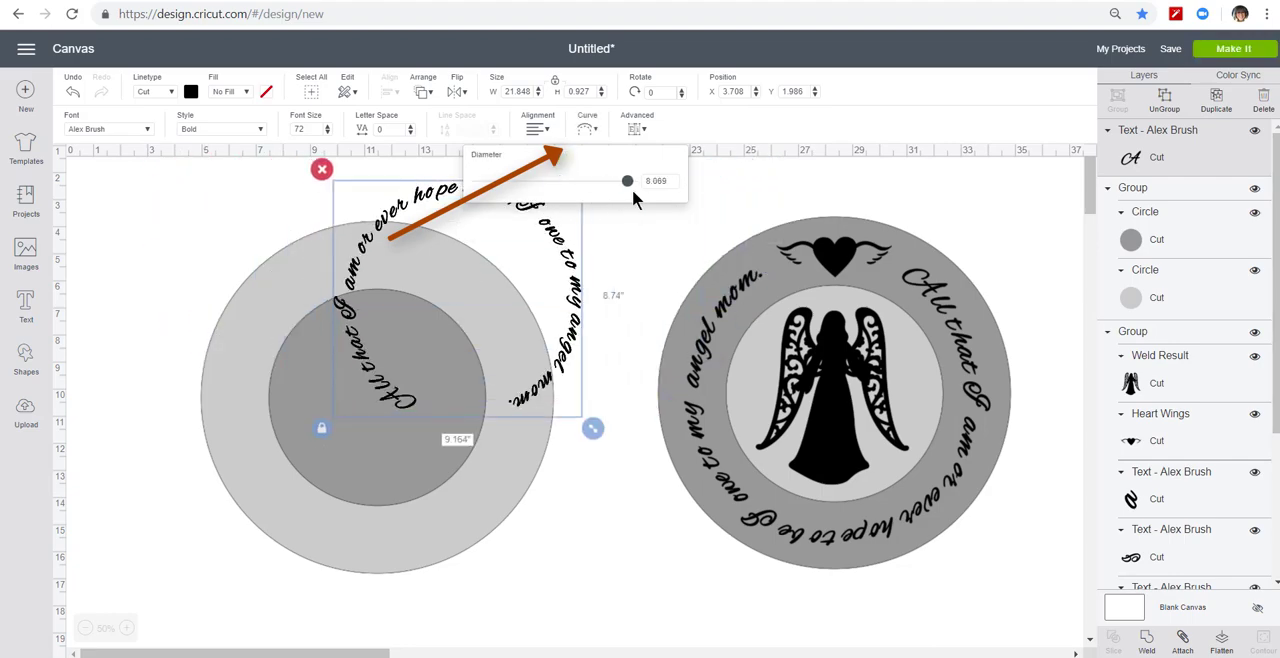
# Curve the quote into a full circle, enlarge it to about 10.5 inches and centre it on the left ring.
pyautogui.moveTo(628, 182); pyautogui.dragTo(624, 182)
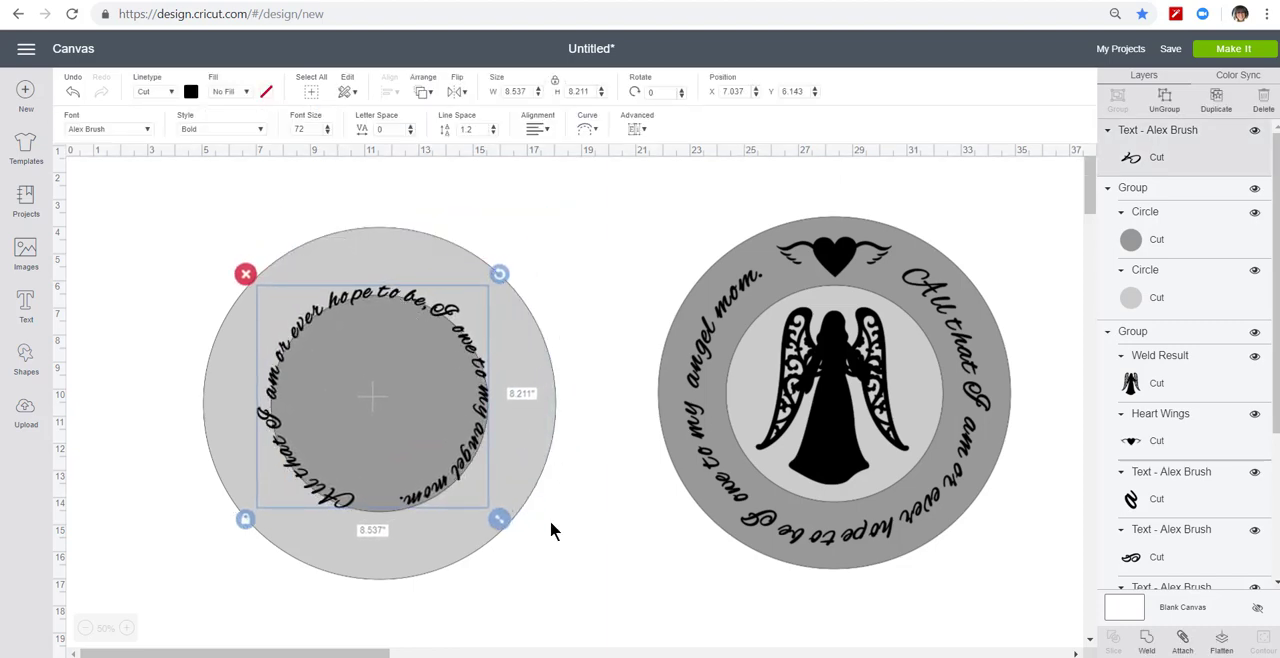
pyautogui.moveTo(500, 518); pyautogui.dragTo(558, 574)
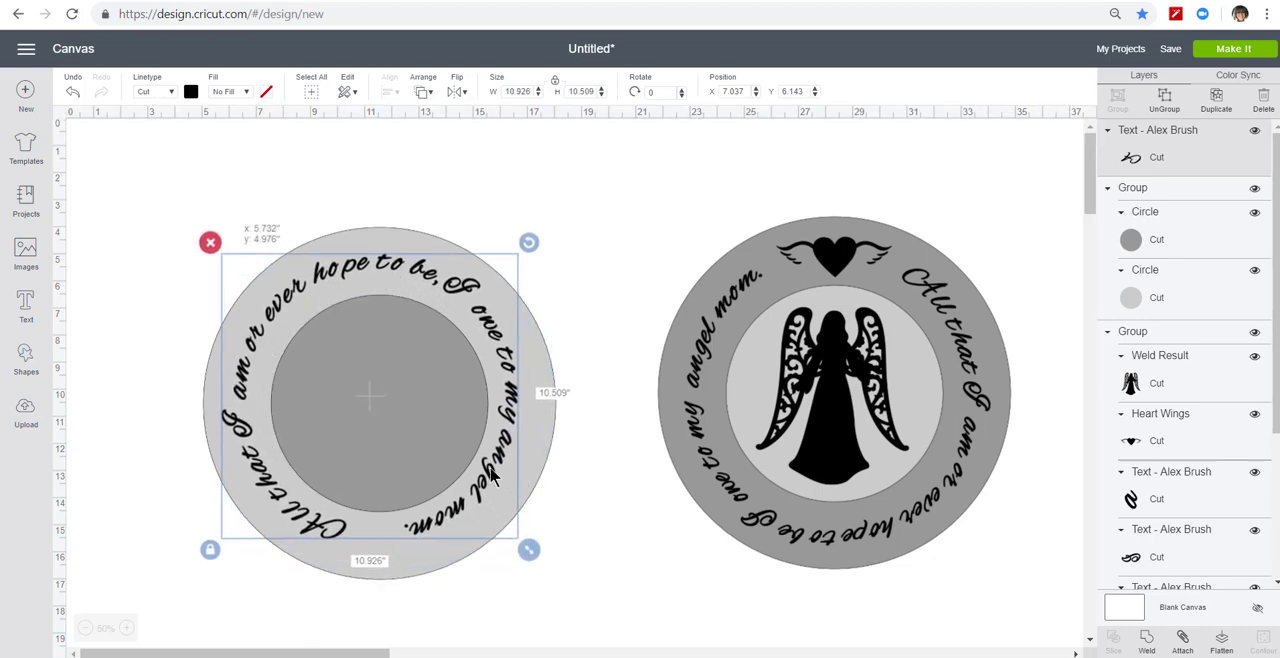
pyautogui.moveTo(370, 396); pyautogui.dragTo(376, 402)
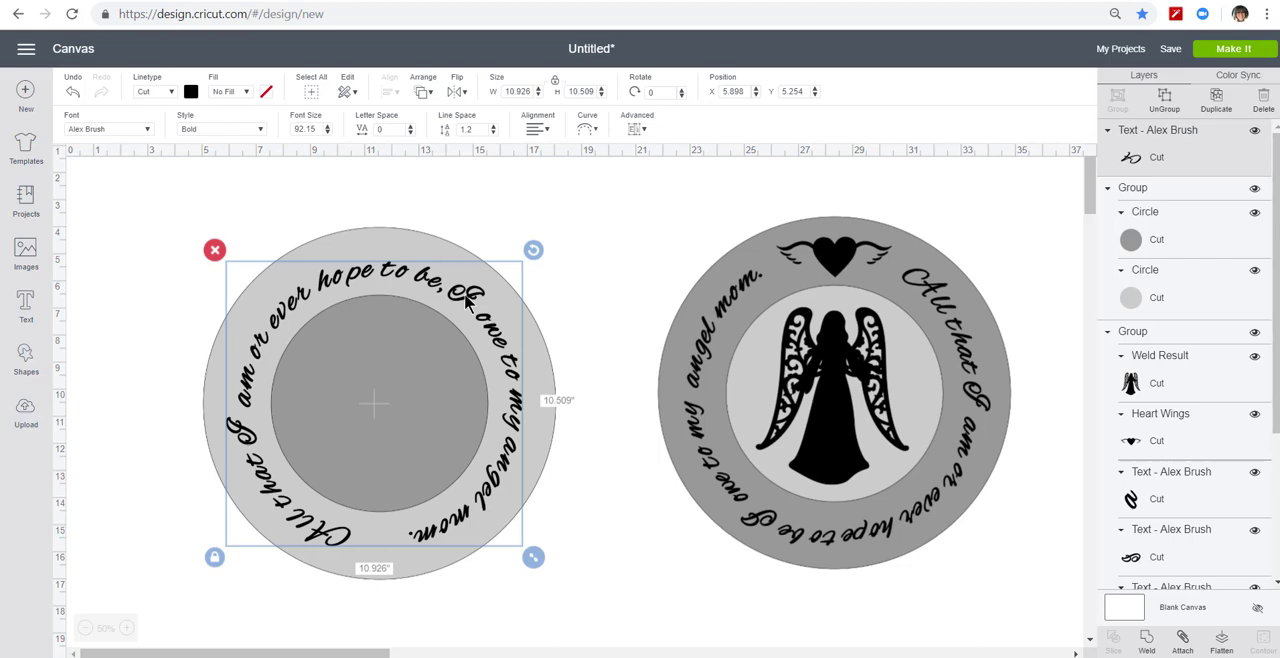
pyautogui.moveTo(616, 168)
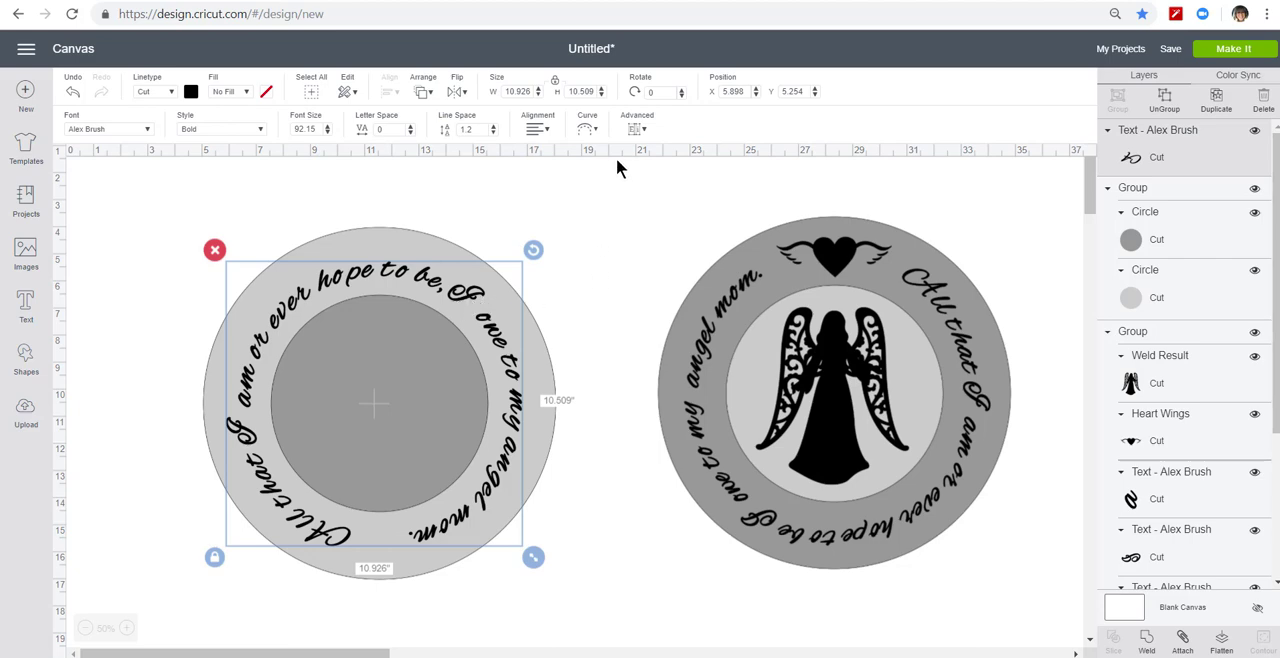
pyautogui.click(636, 128)
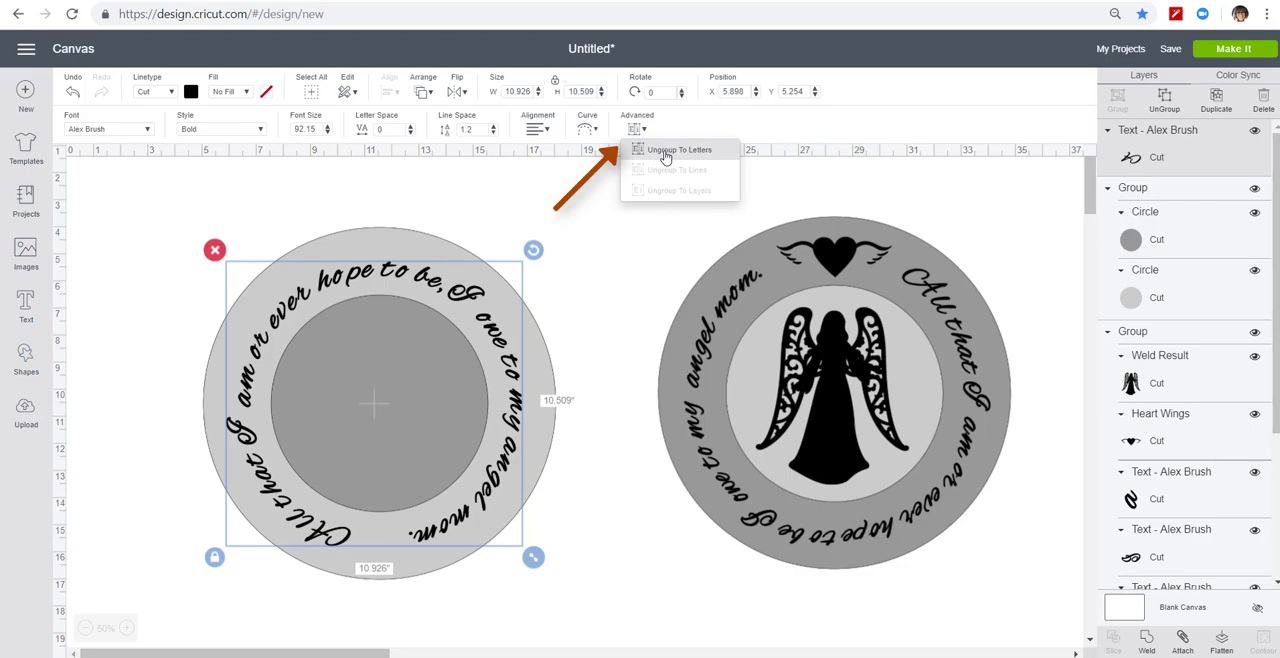
# Ungroup the curved quote to individual letters via Advanced.
pyautogui.click(680, 148)
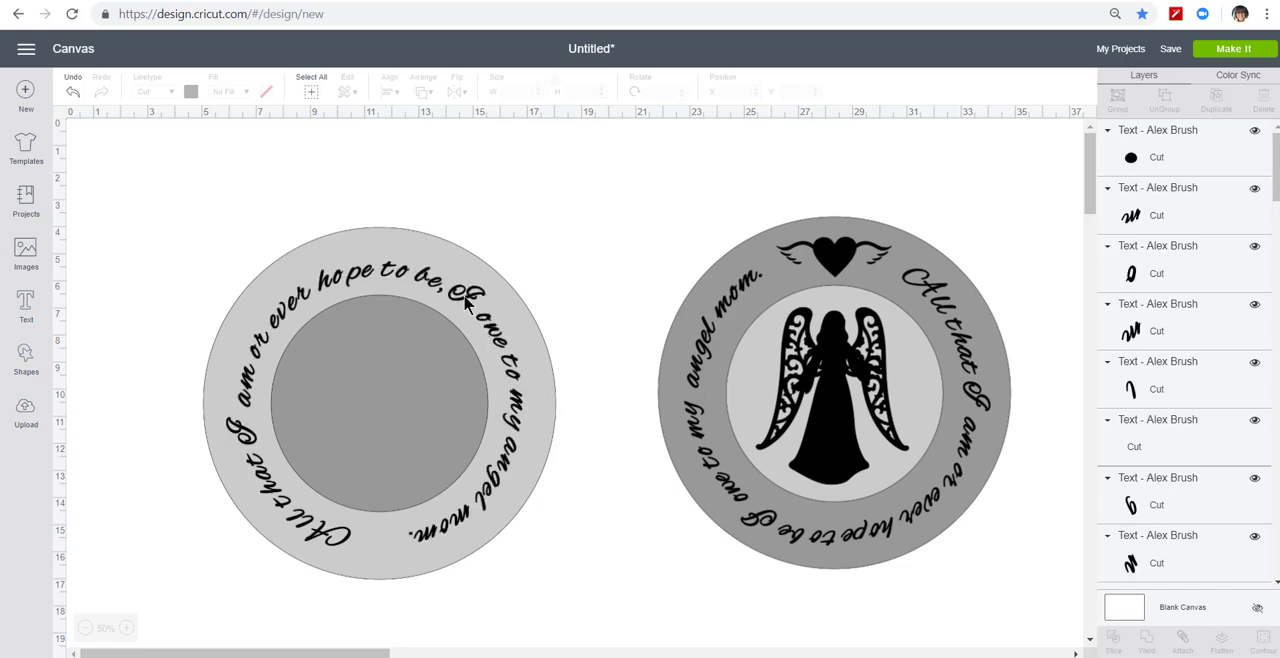
pyautogui.click(464, 304)
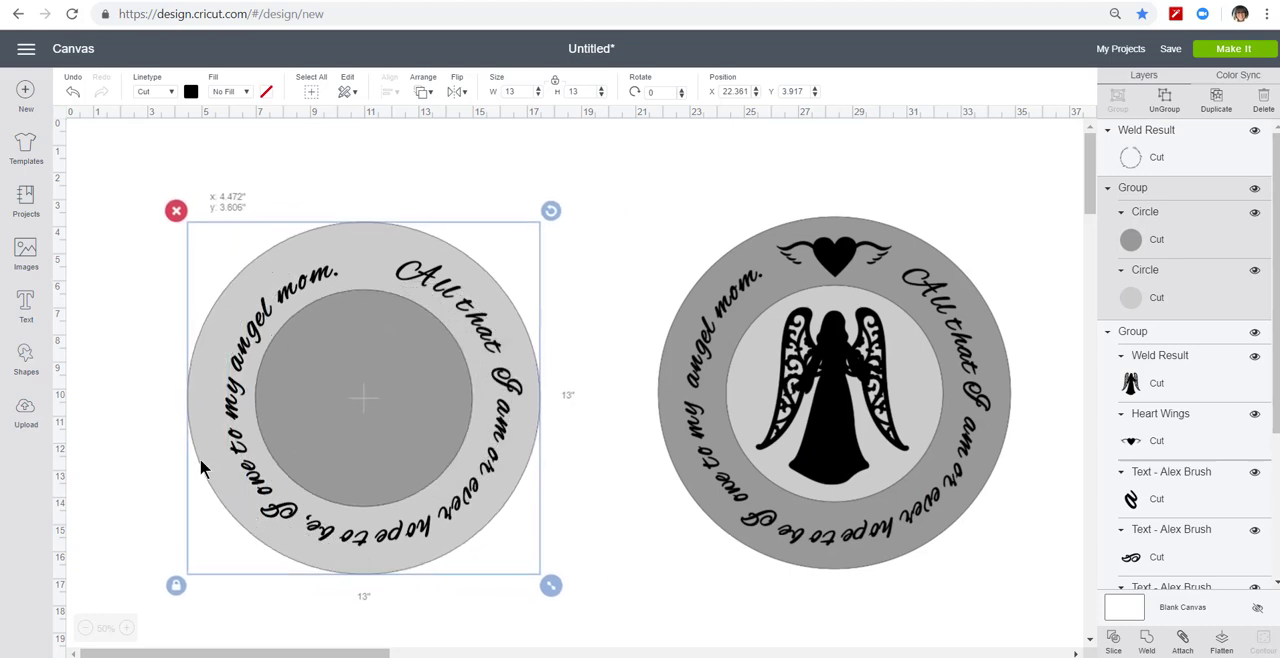
# Nudge the welded quote into place around the left grey ring.
pyautogui.moveTo(364, 400); pyautogui.dragTo(370, 404)
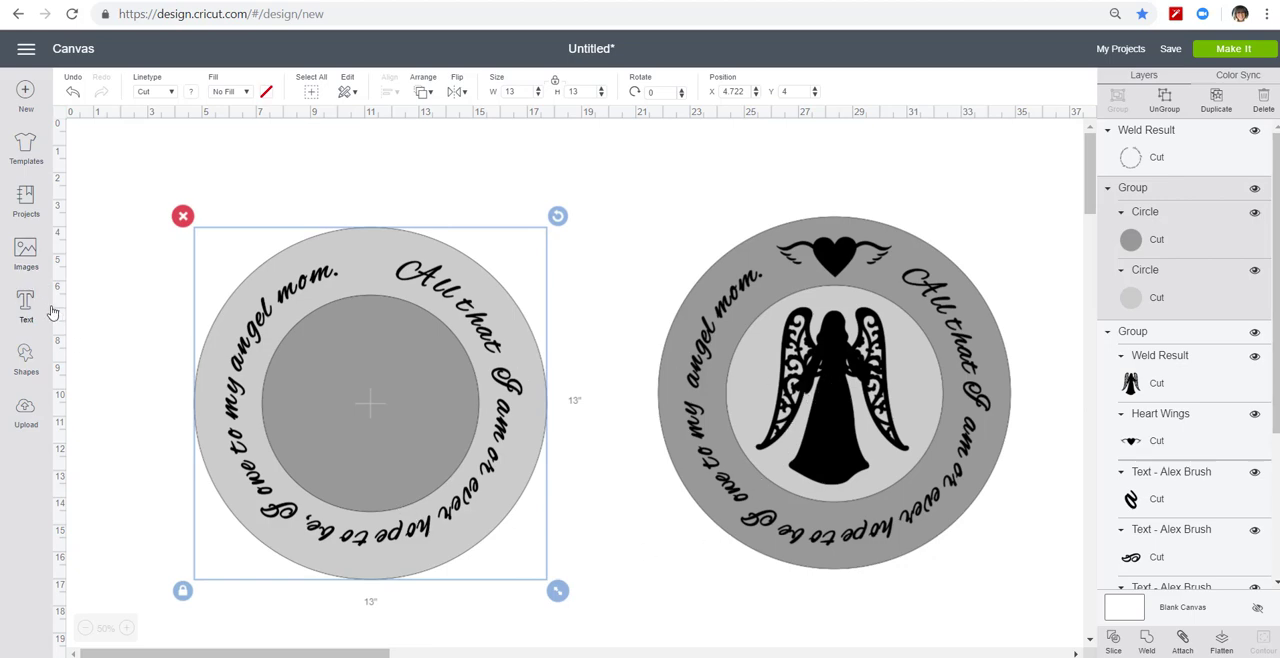
# Search the image library for wings and insert the heart-with-wings image.
pyautogui.click(26, 250)
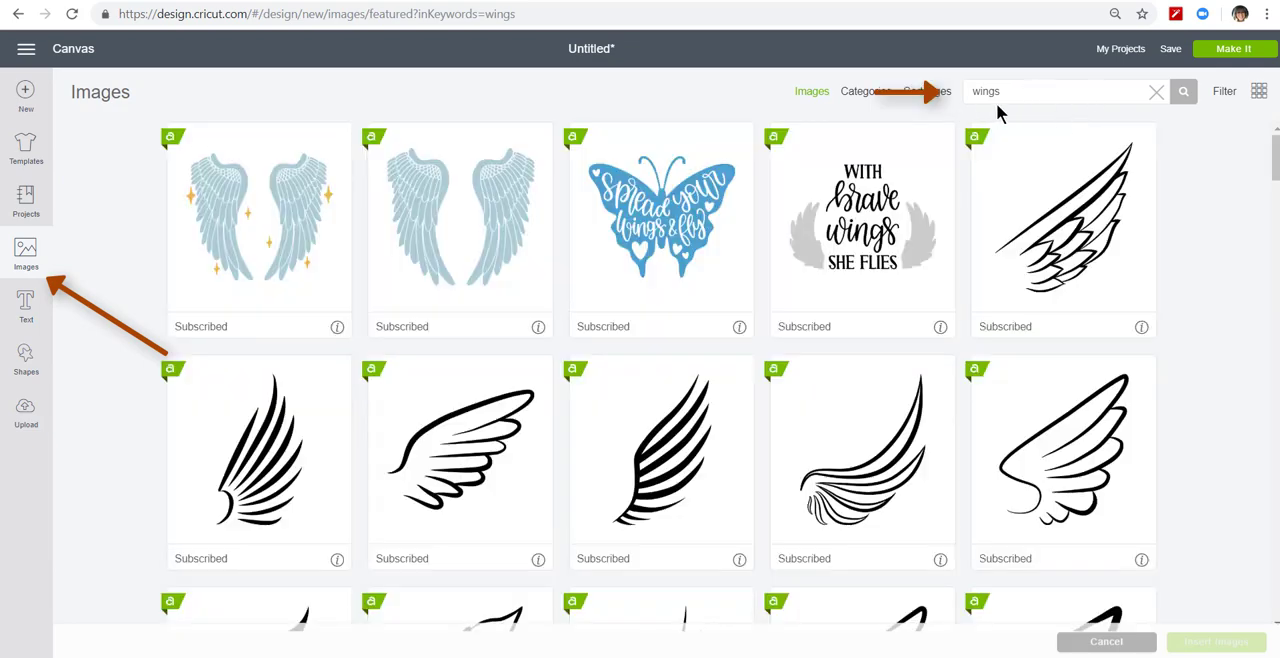
pyautogui.doubleClick(984, 92)
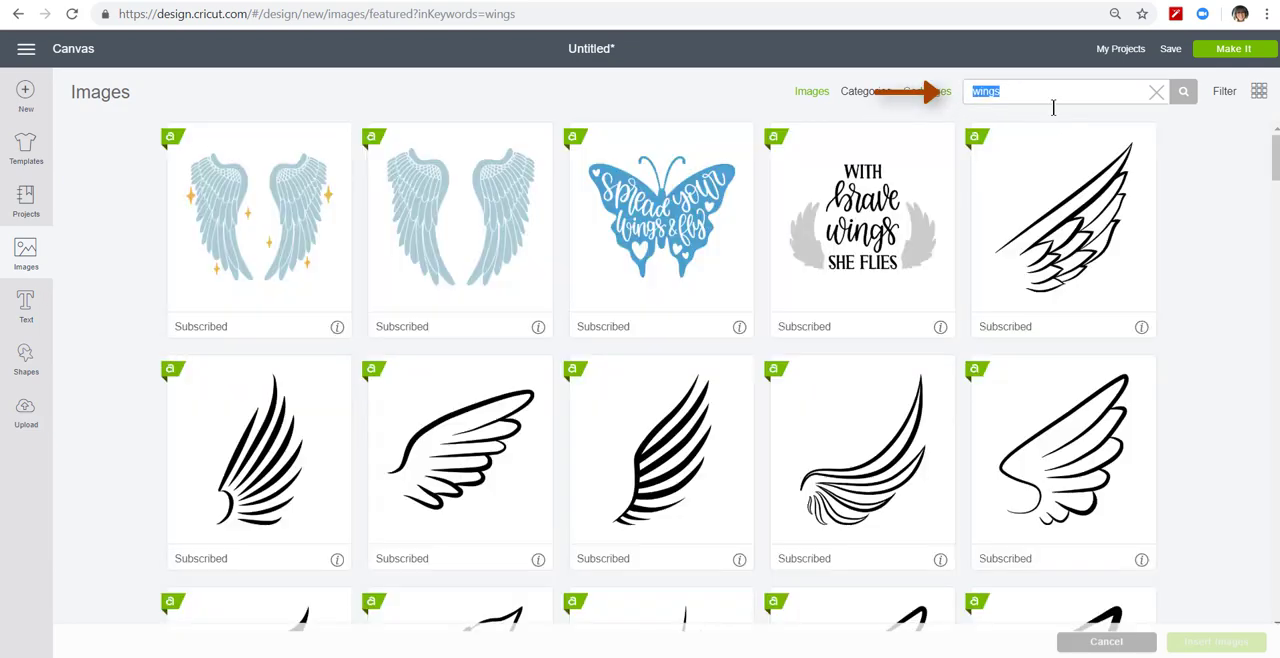
pyautogui.scroll(-3)
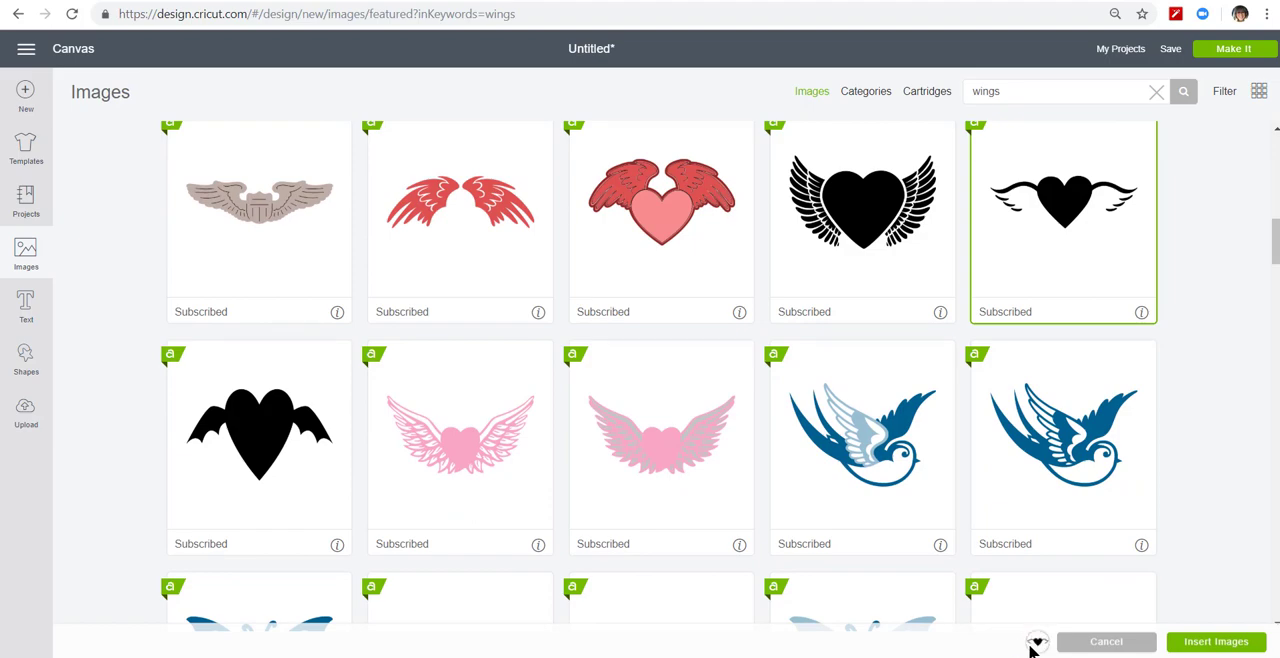
pyautogui.click(1222, 642)
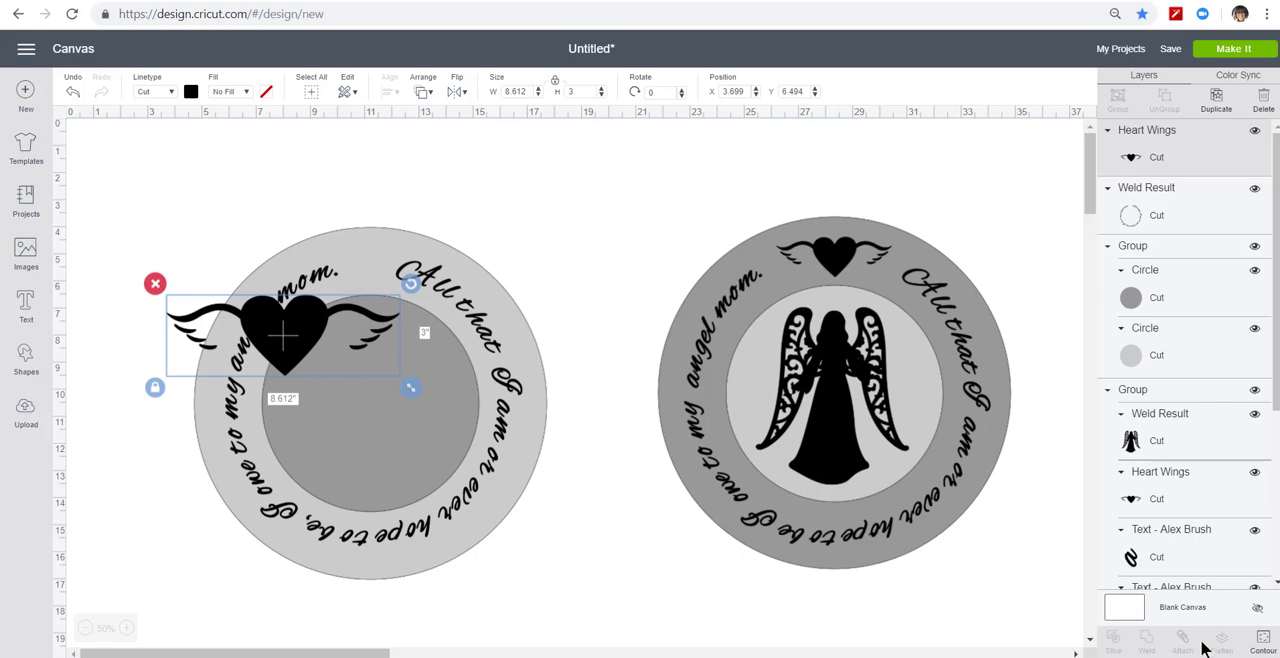
pyautogui.moveTo(344, 312)
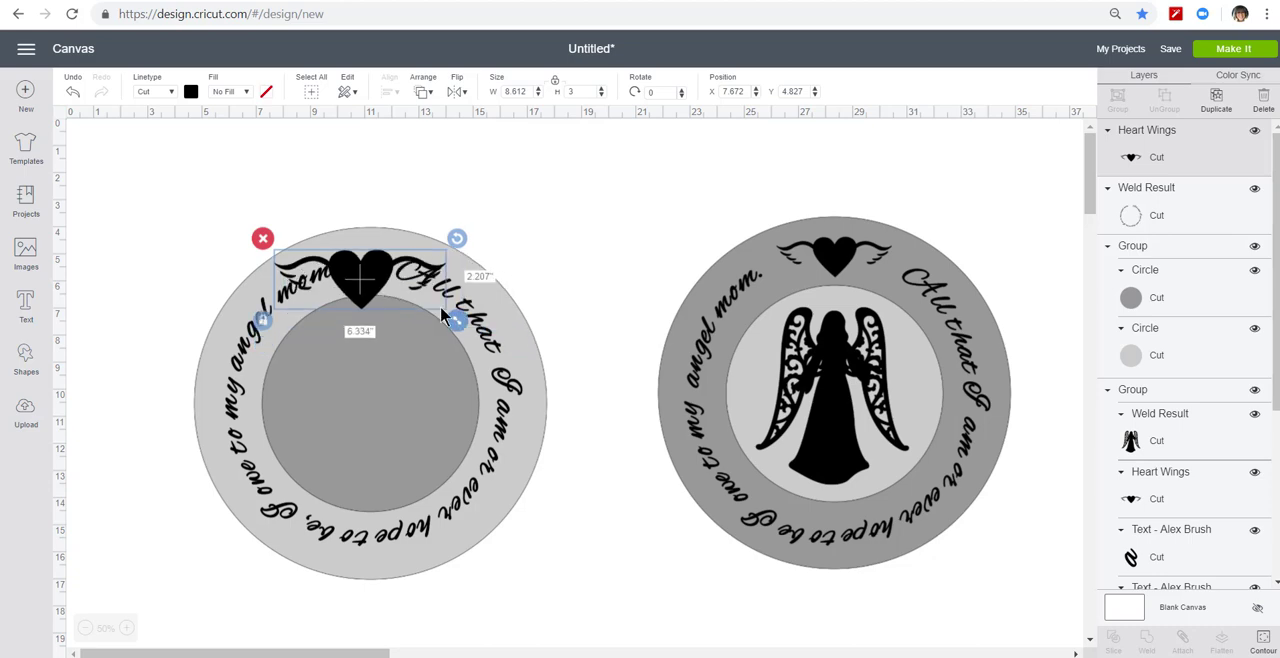
# Move the heart wings to the top of the ring and shrink it to a small accent.
pyautogui.moveTo(456, 320); pyautogui.dragTo(376, 290)
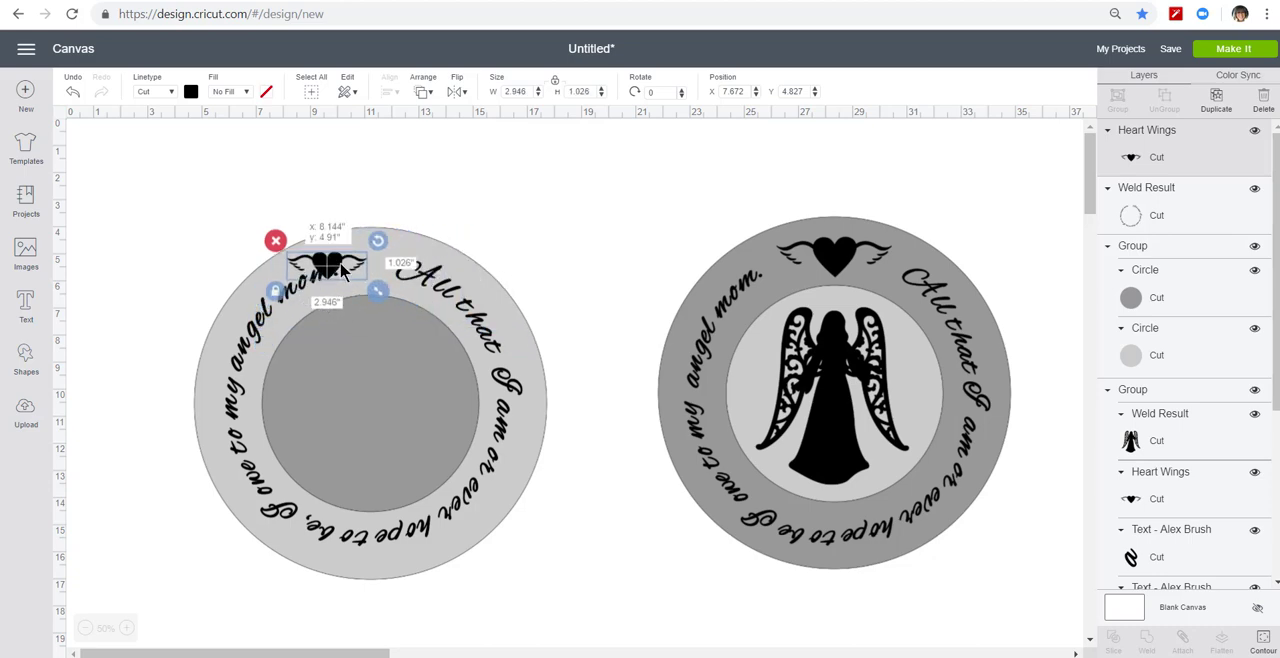
pyautogui.moveTo(328, 264); pyautogui.dragTo(364, 258)
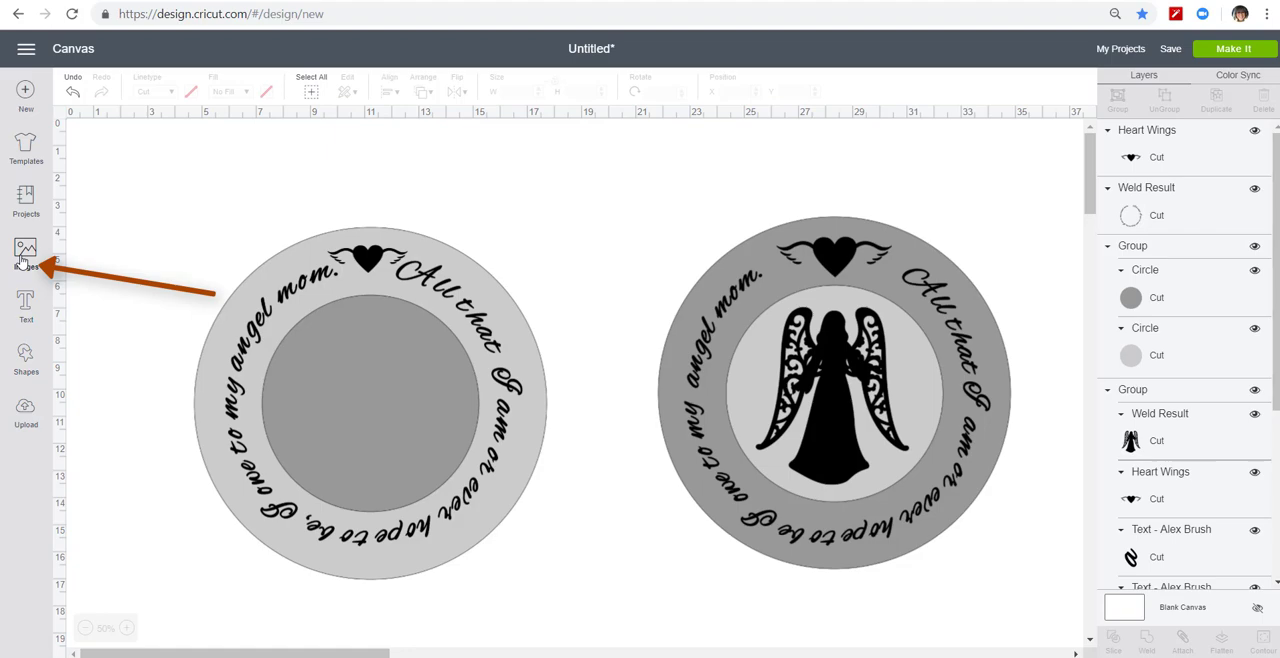
# Search the image library for 'angel' and insert the blue-robed, gold-winged angel.
pyautogui.click(26, 250)
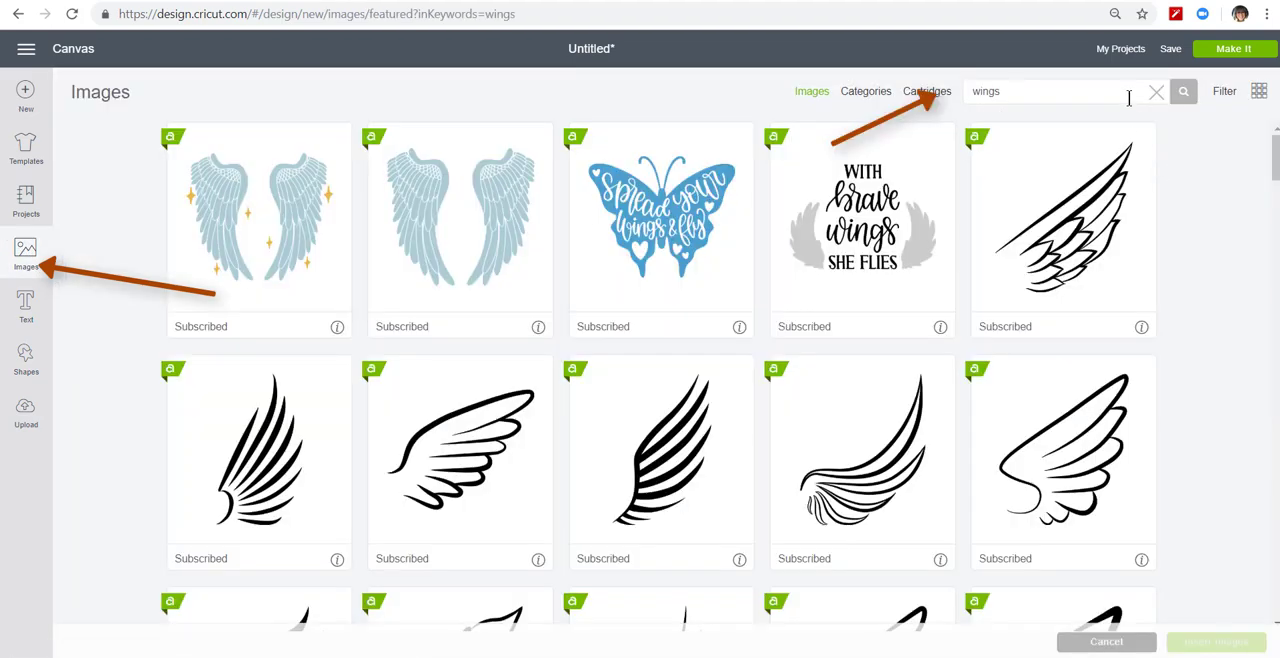
pyautogui.write('a')
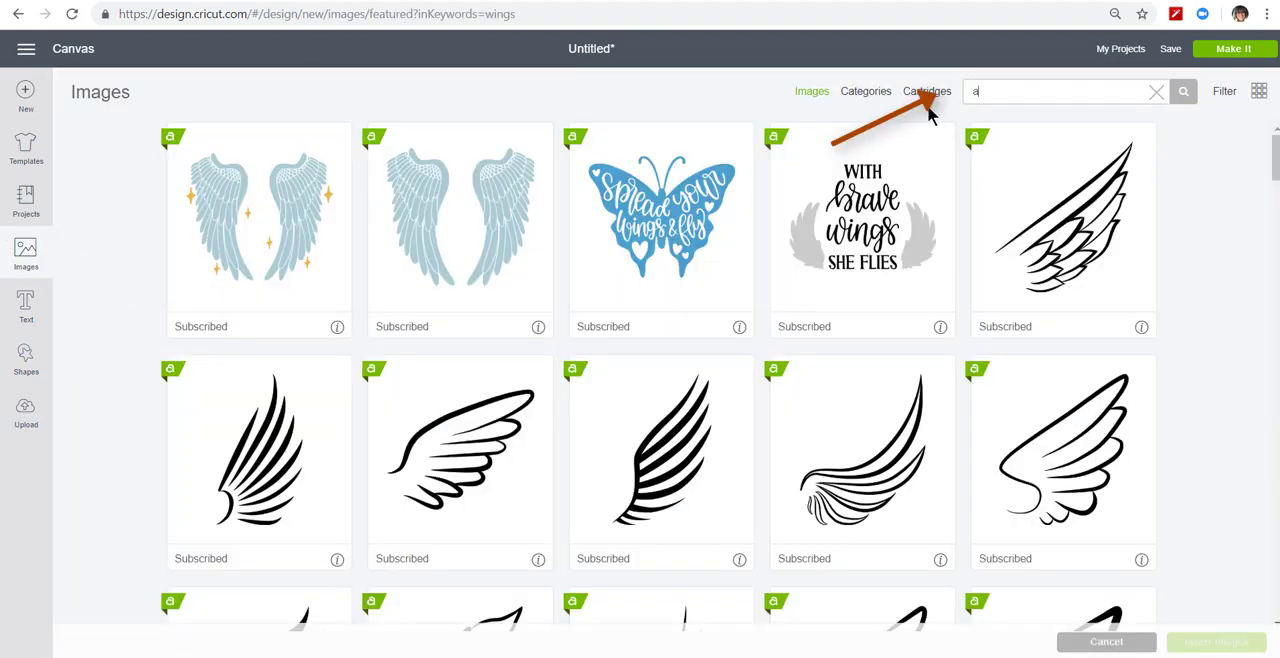
pyautogui.write('ngel')
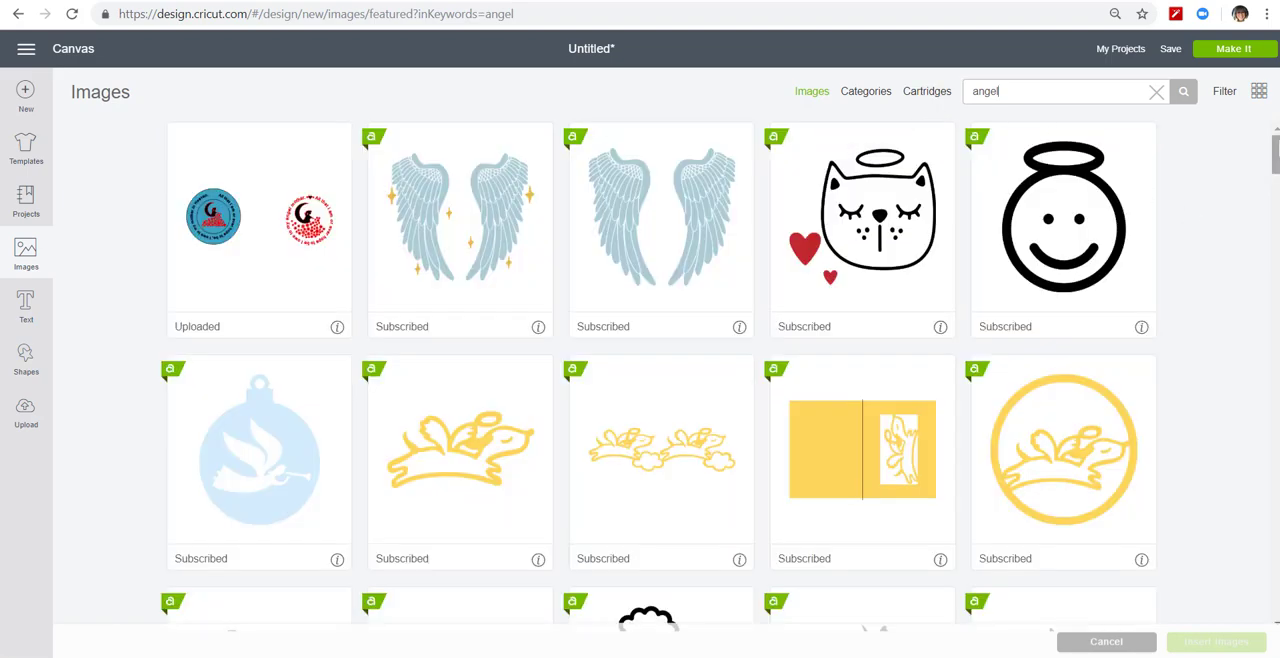
pyautogui.scroll(-3)
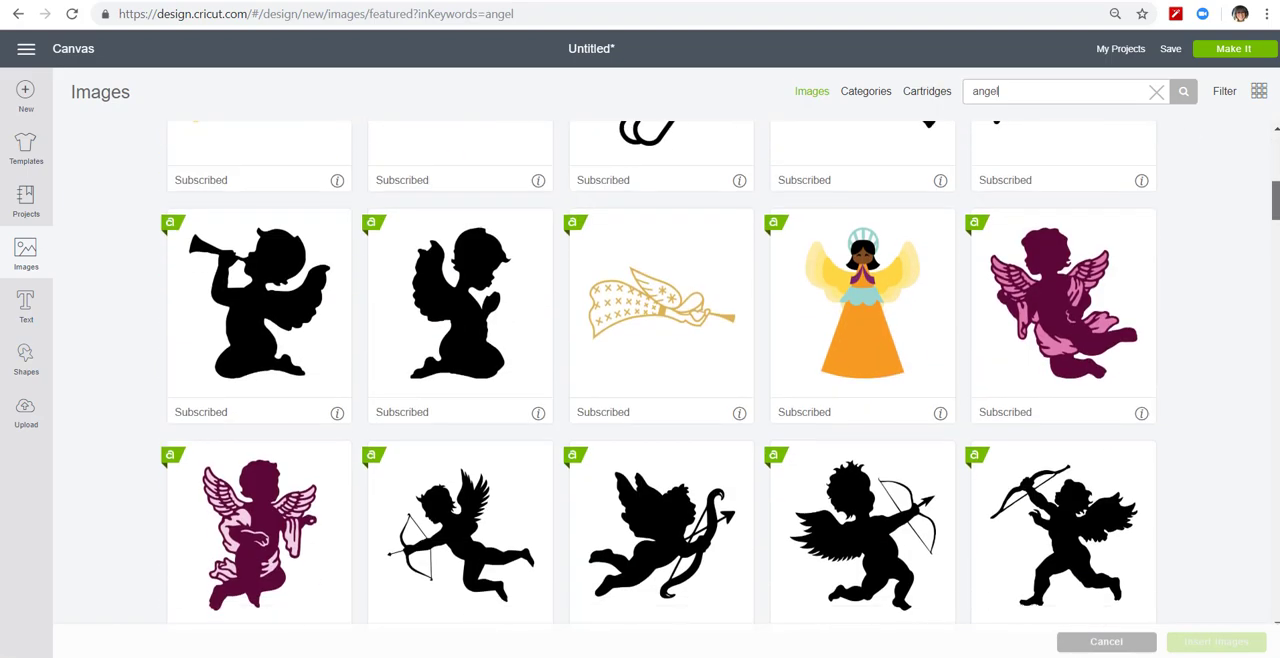
pyautogui.scroll(-3)
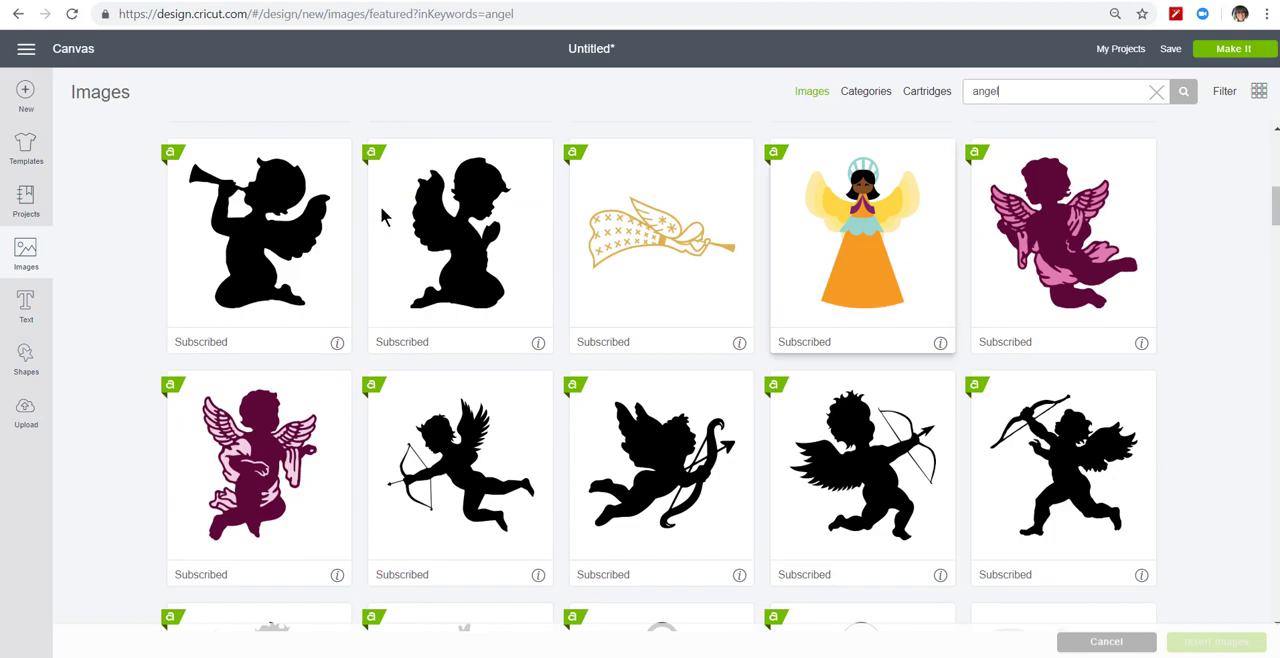
pyautogui.moveTo(1268, 204)
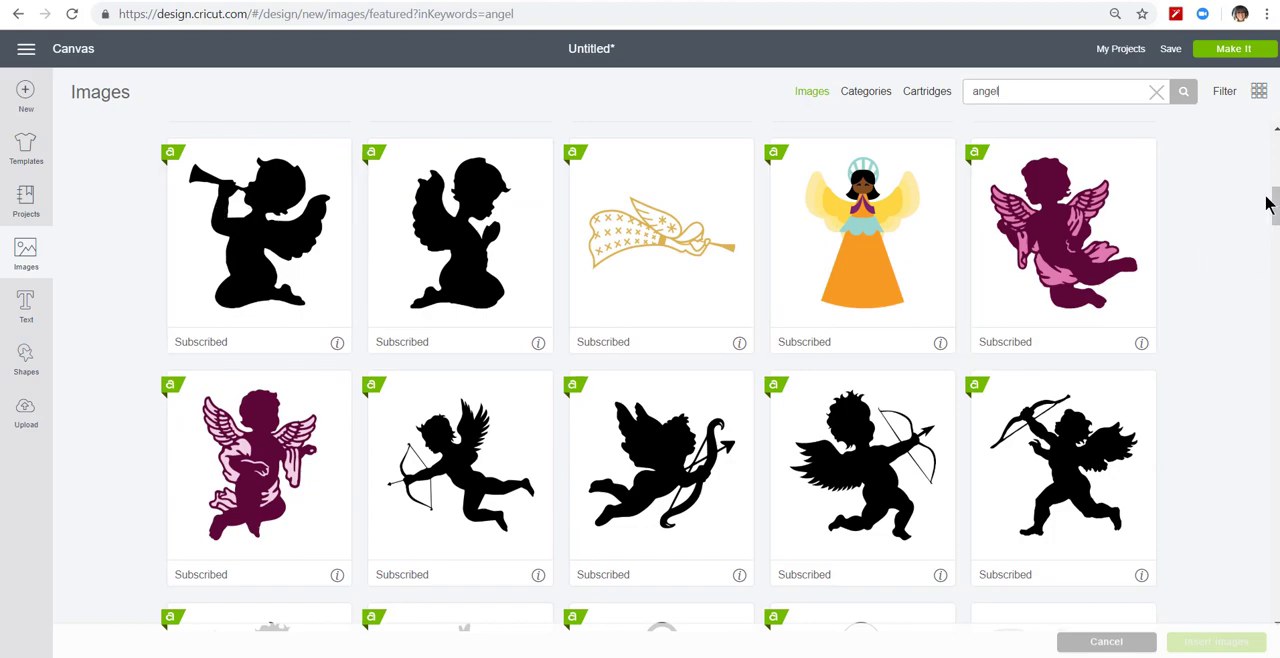
pyautogui.scroll(-3)
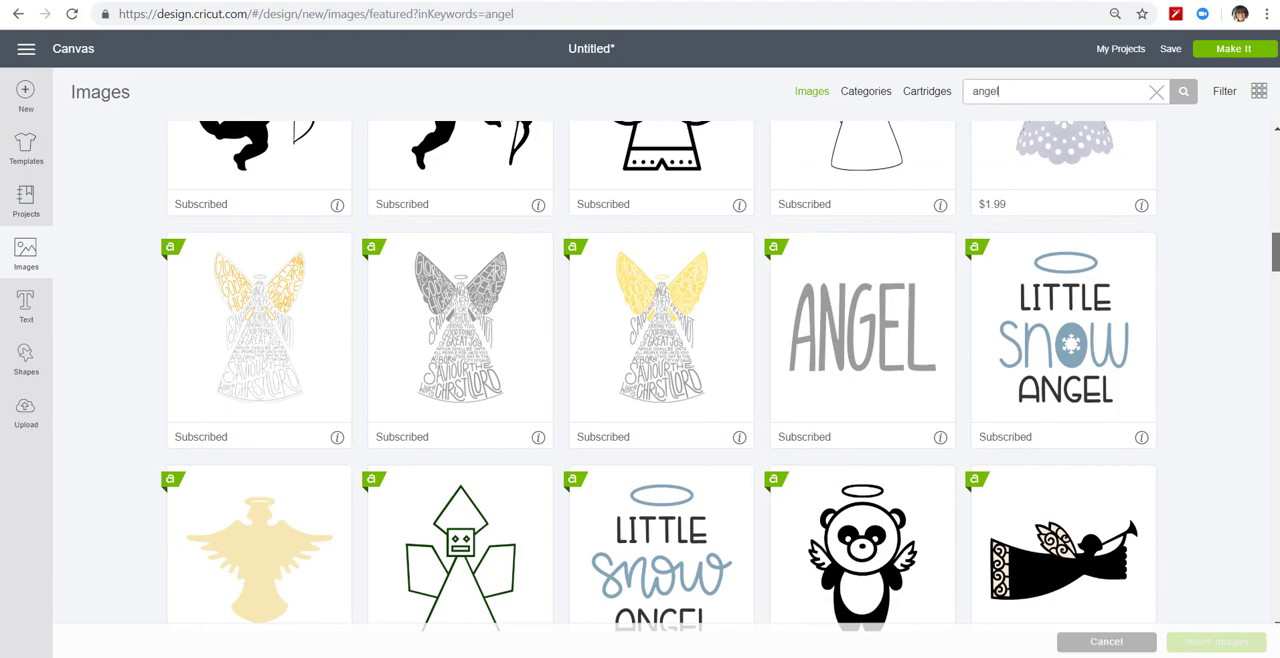
pyautogui.scroll(-3)
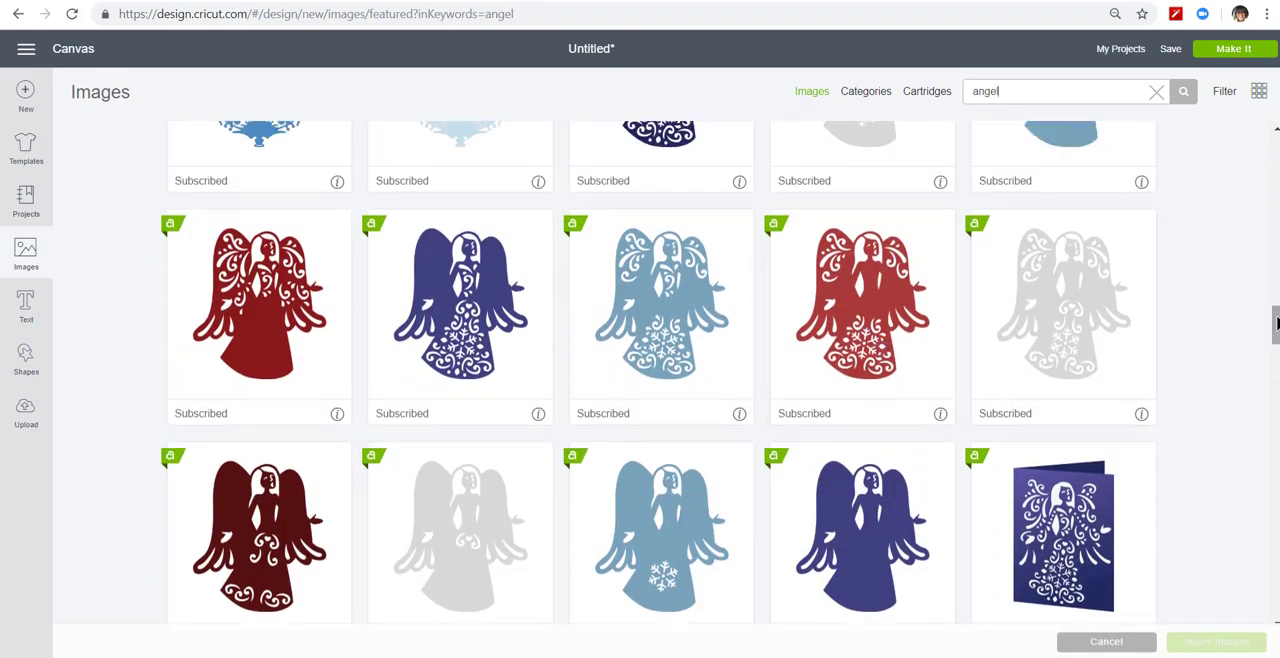
pyautogui.scroll(-3)
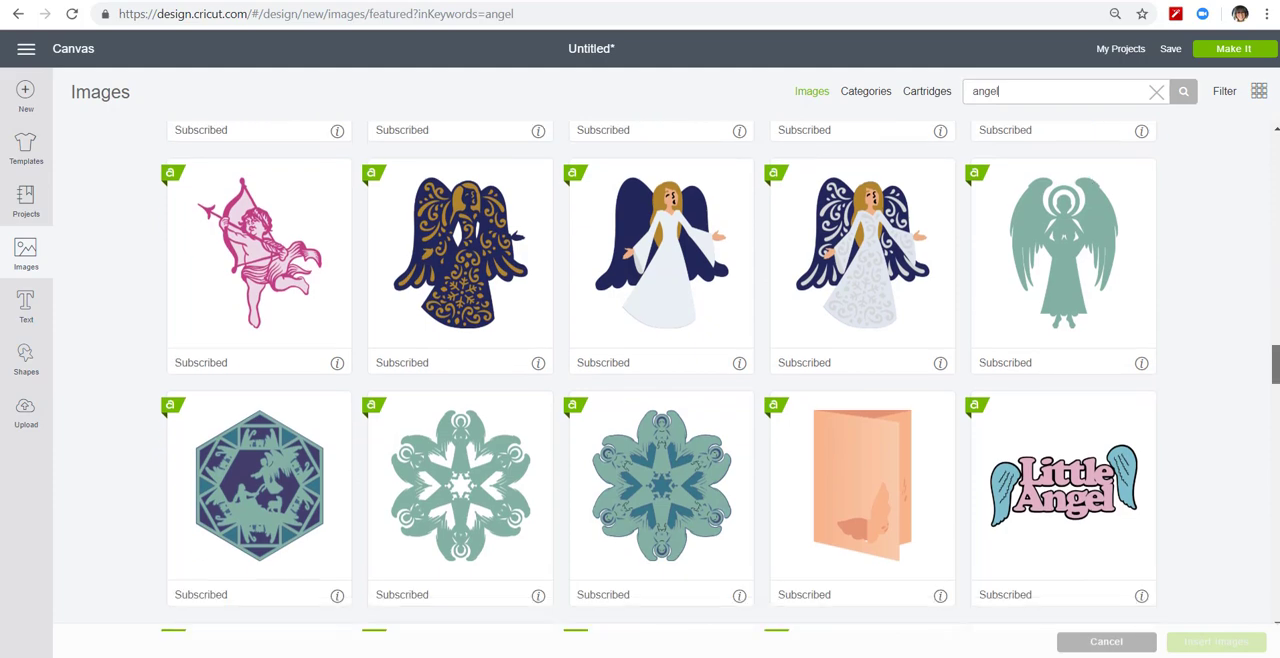
pyautogui.scroll(-3)
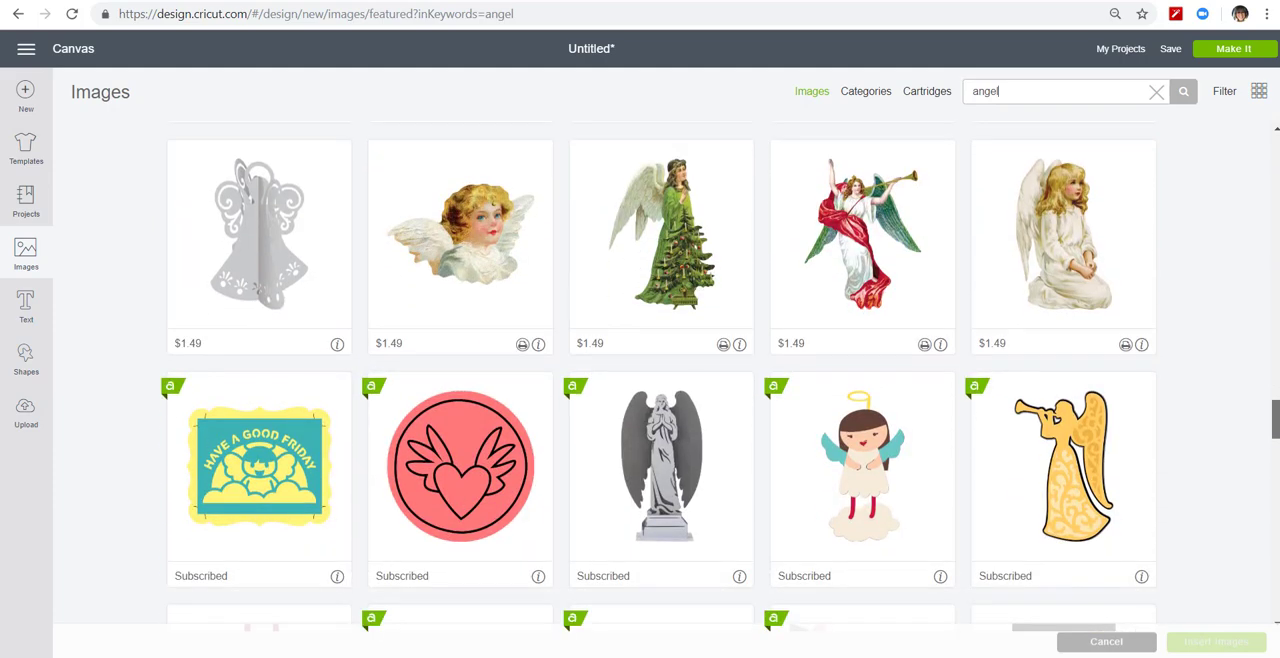
pyautogui.scroll(-3)
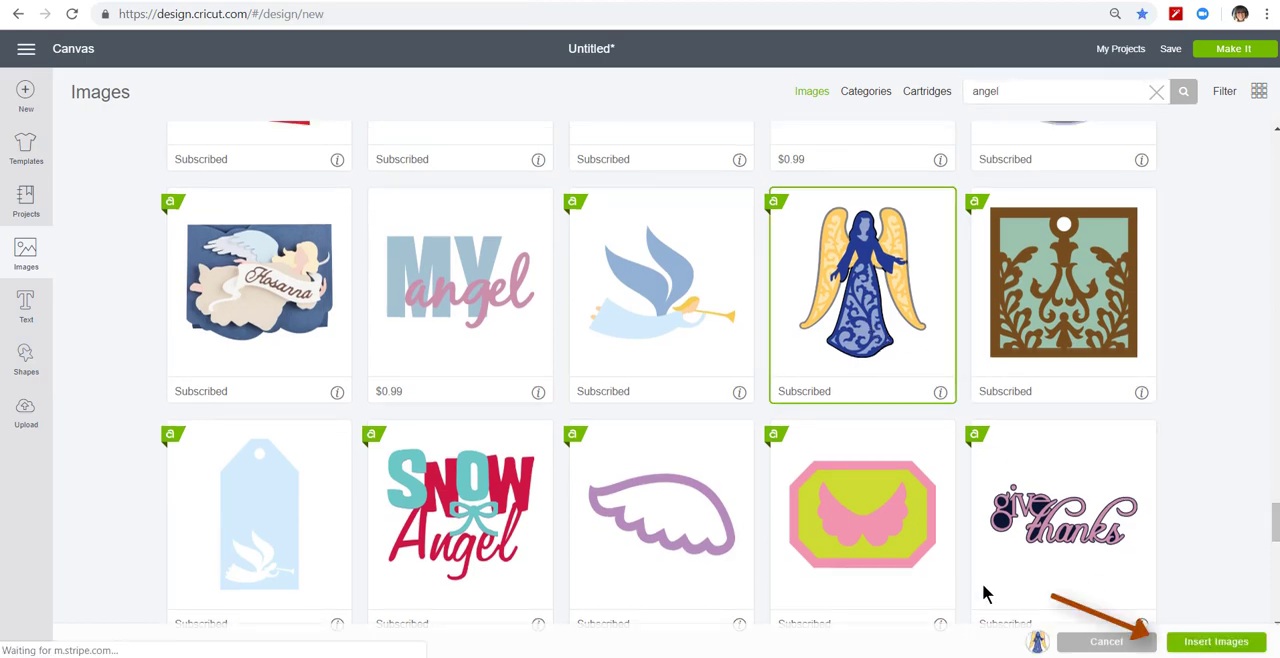
pyautogui.click(1216, 642)
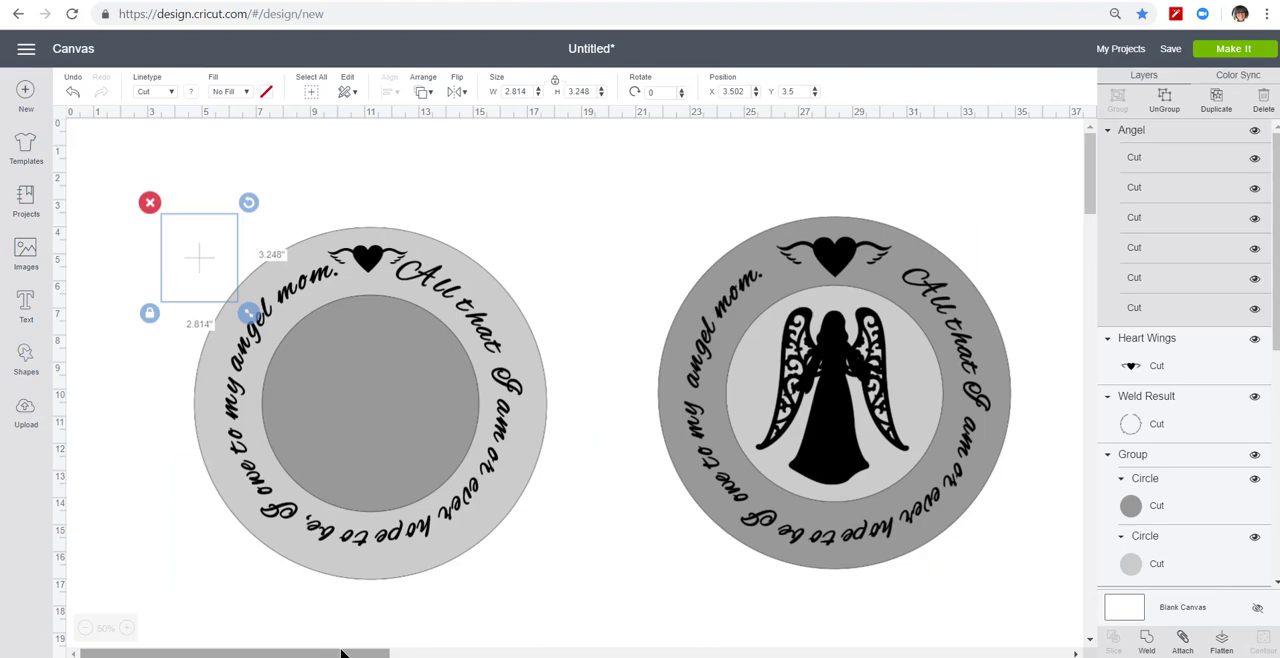
# Enlarge the angel and centre it inside the inner circle of the left ring.
pyautogui.moveTo(248, 312); pyautogui.dragTo(328, 404)
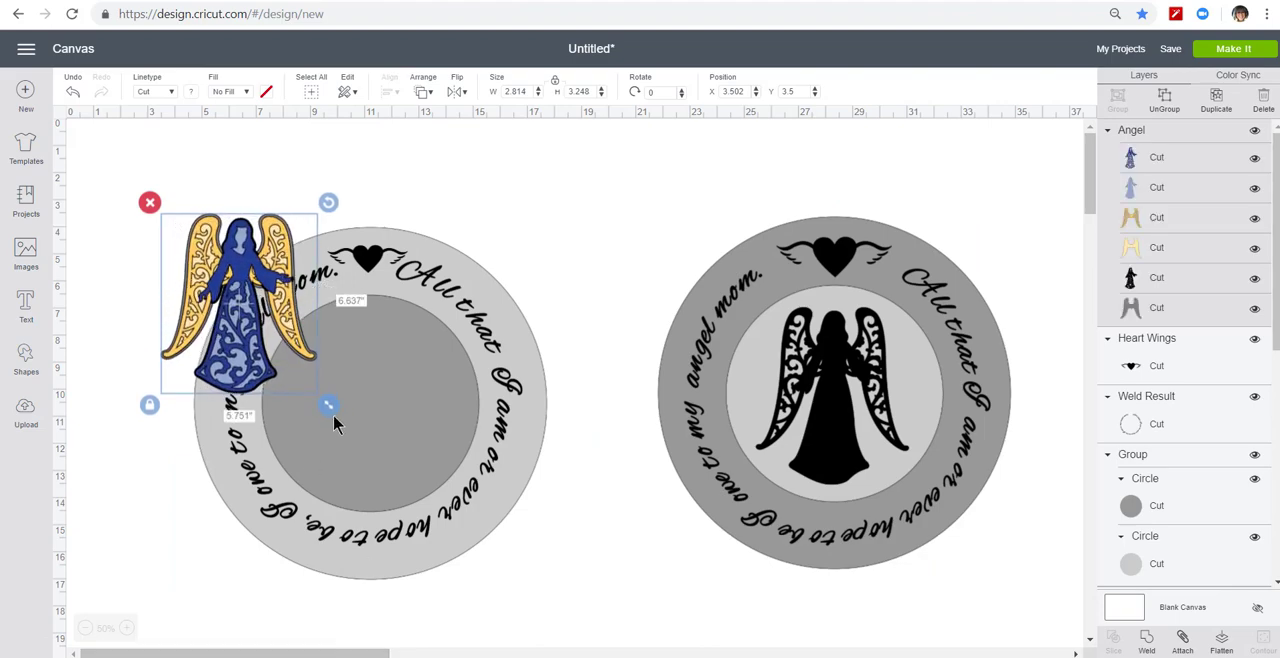
pyautogui.moveTo(328, 404); pyautogui.dragTo(440, 488)
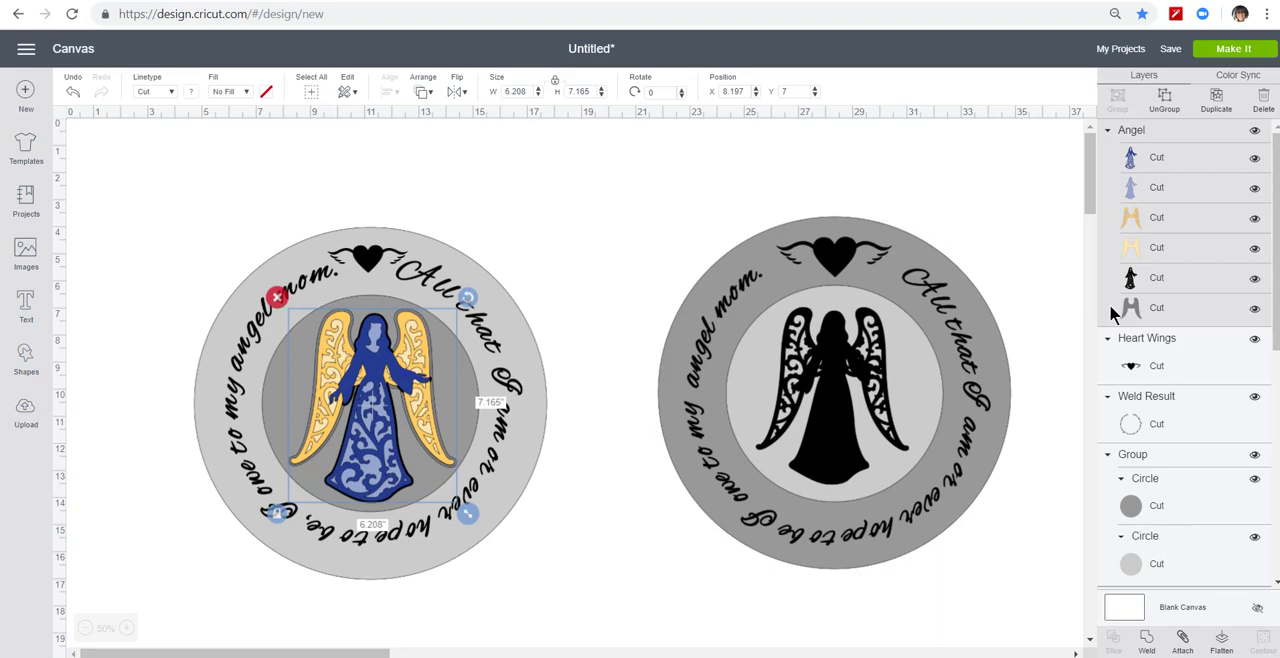
pyautogui.moveTo(1252, 308)
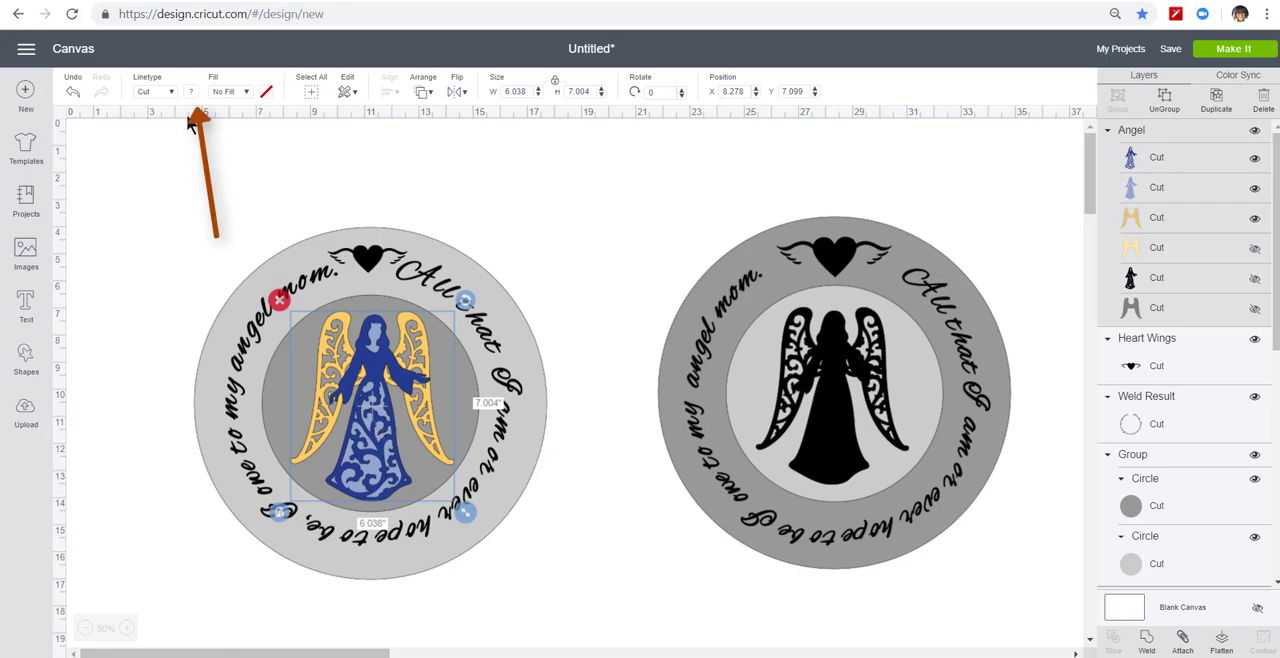
# Remove the coloured angel and extra copy, keeping the circle design with the black angel.
pyautogui.click(260, 90)
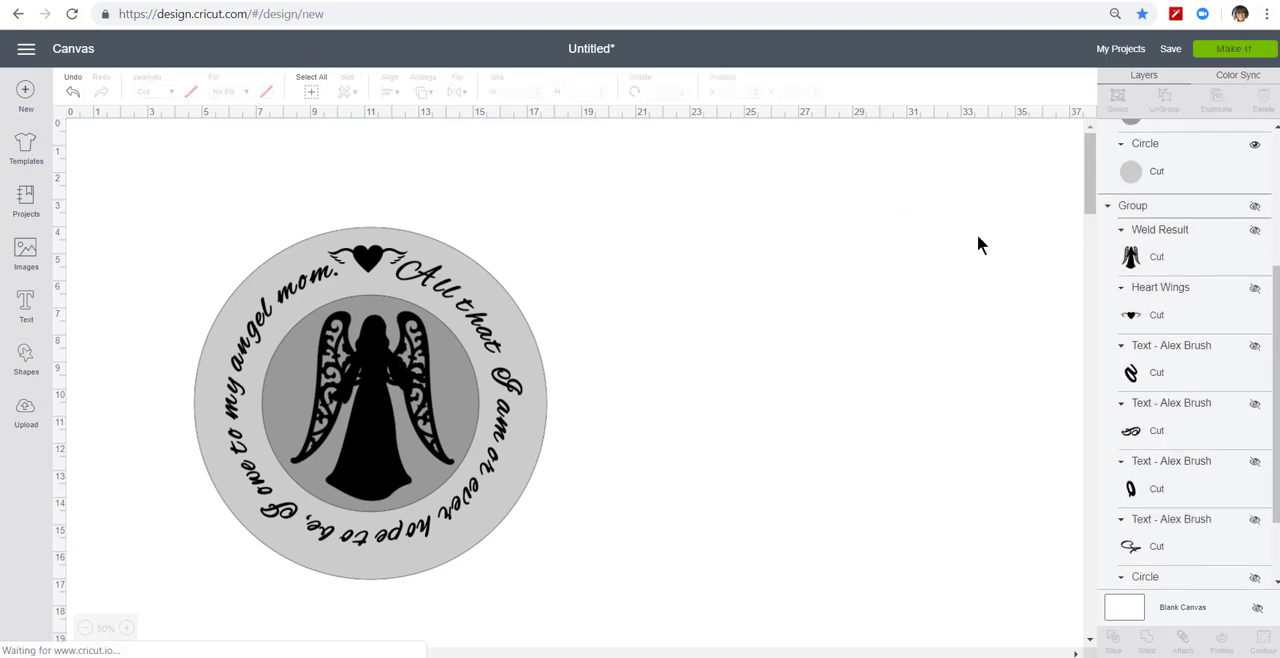
# Hide the grey circle group, check the cut preview, and return to the canvas.
pyautogui.click(1244, 46)
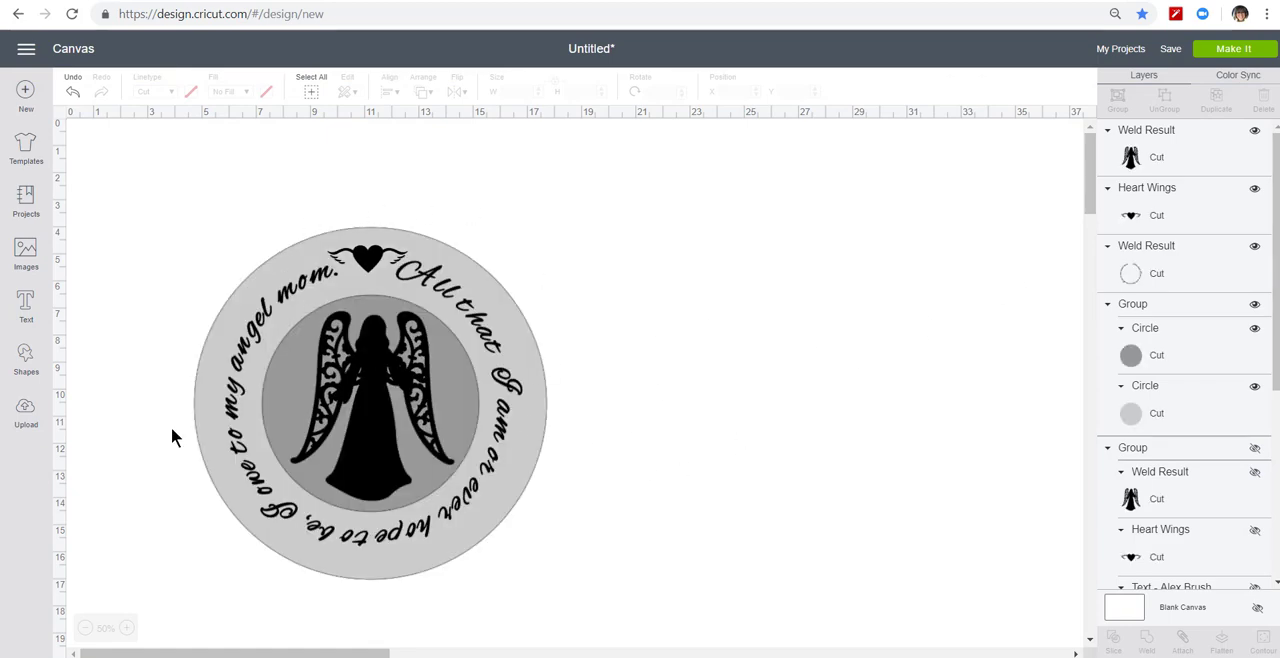
pyautogui.moveTo(412, 214)
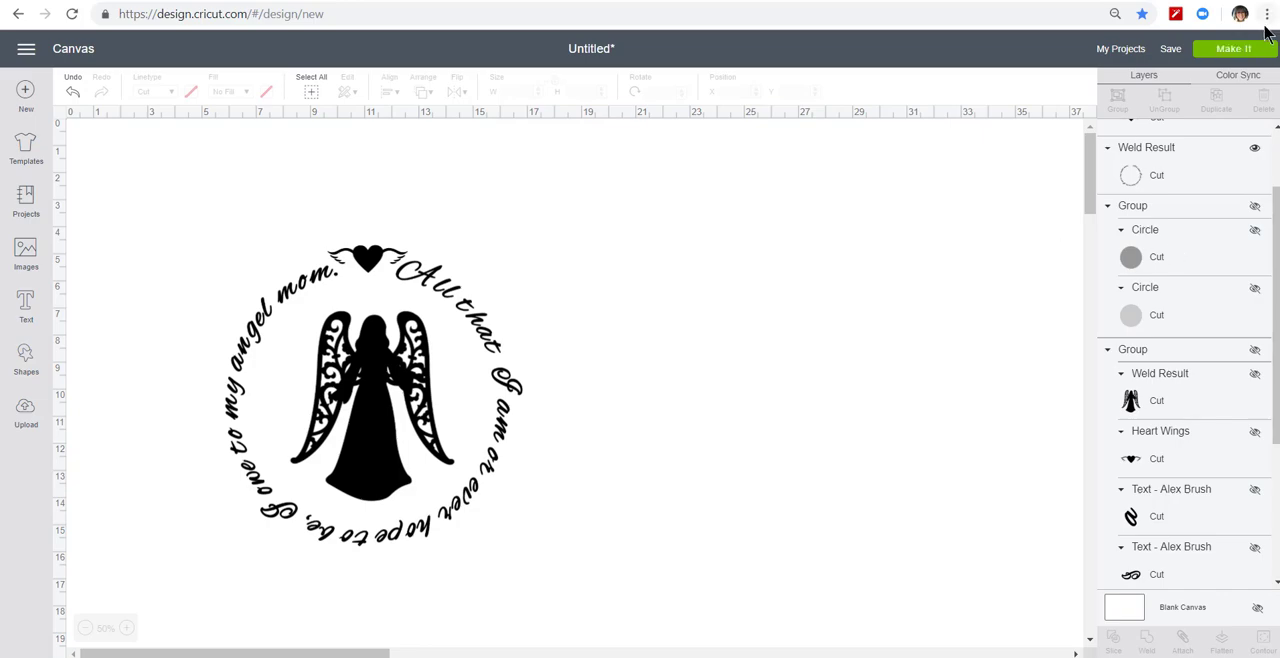
pyautogui.click(1240, 44)
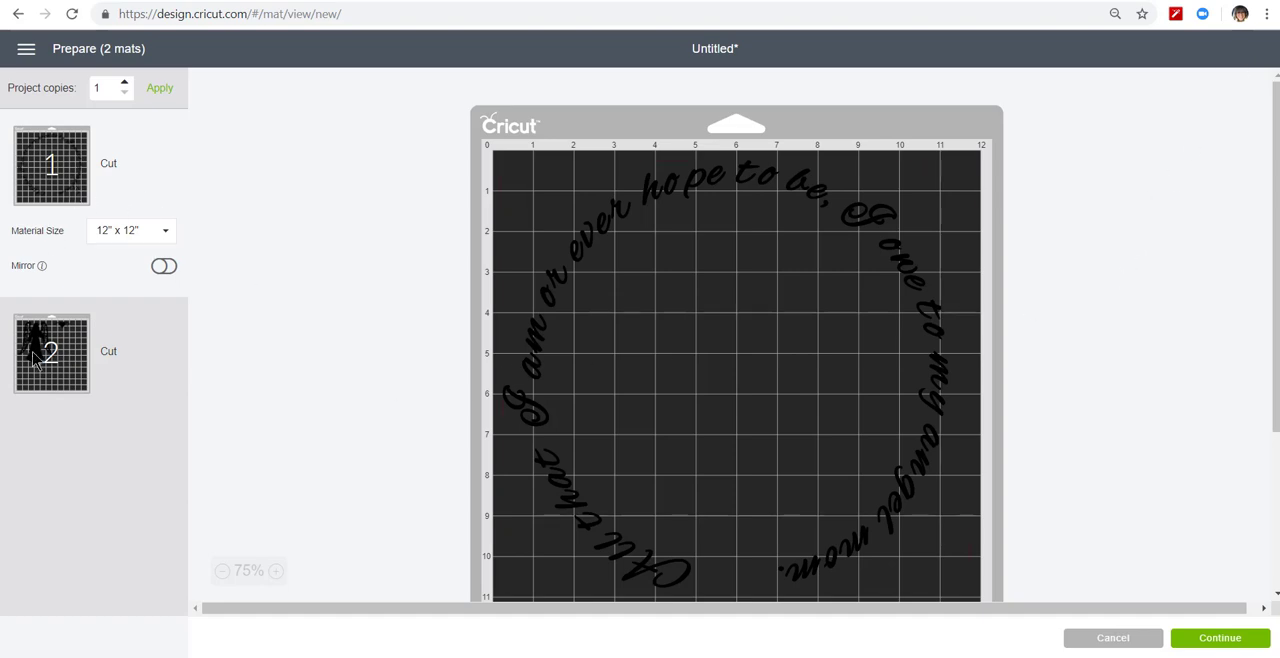
pyautogui.moveTo(44, 236)
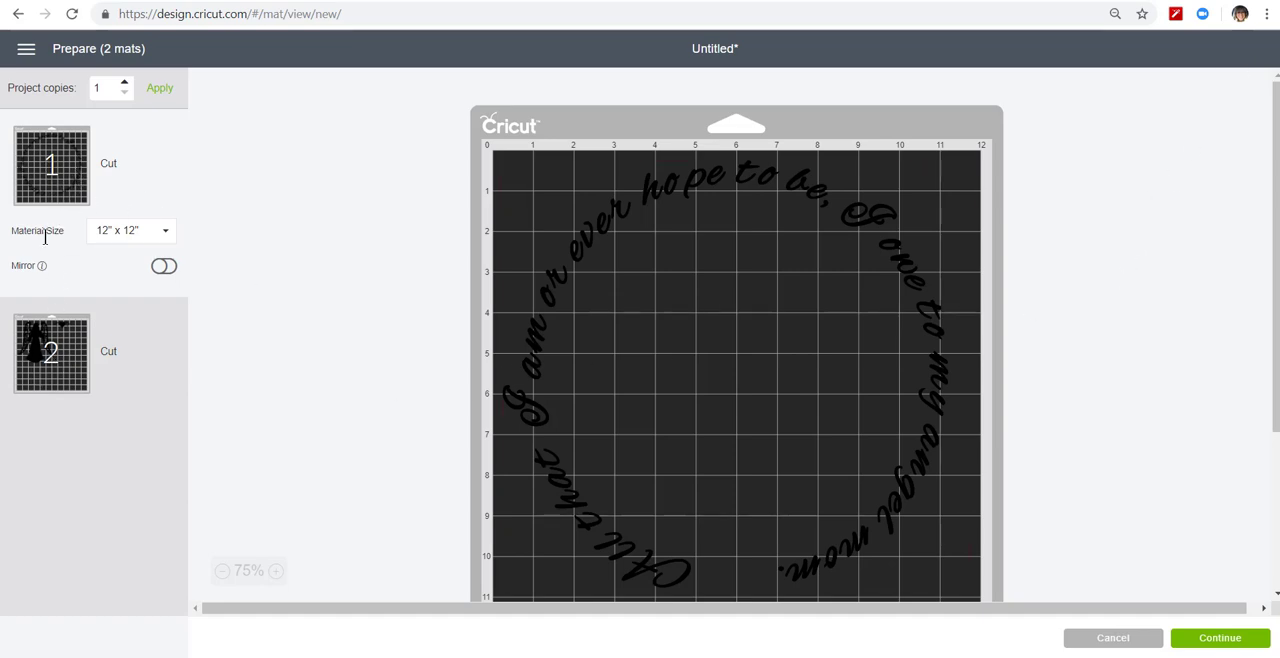
pyautogui.click(1116, 638)
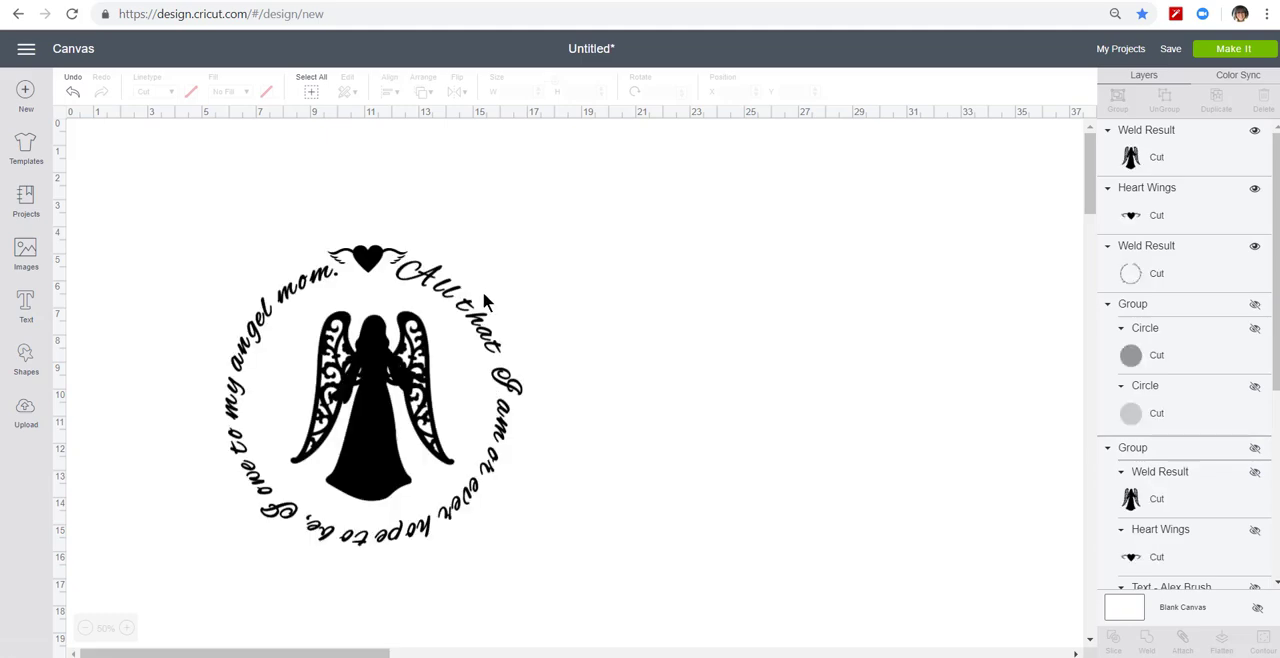
# Weld the quote, heart wings and angel into one shape and preview it on one mat.
pyautogui.click(372, 400)
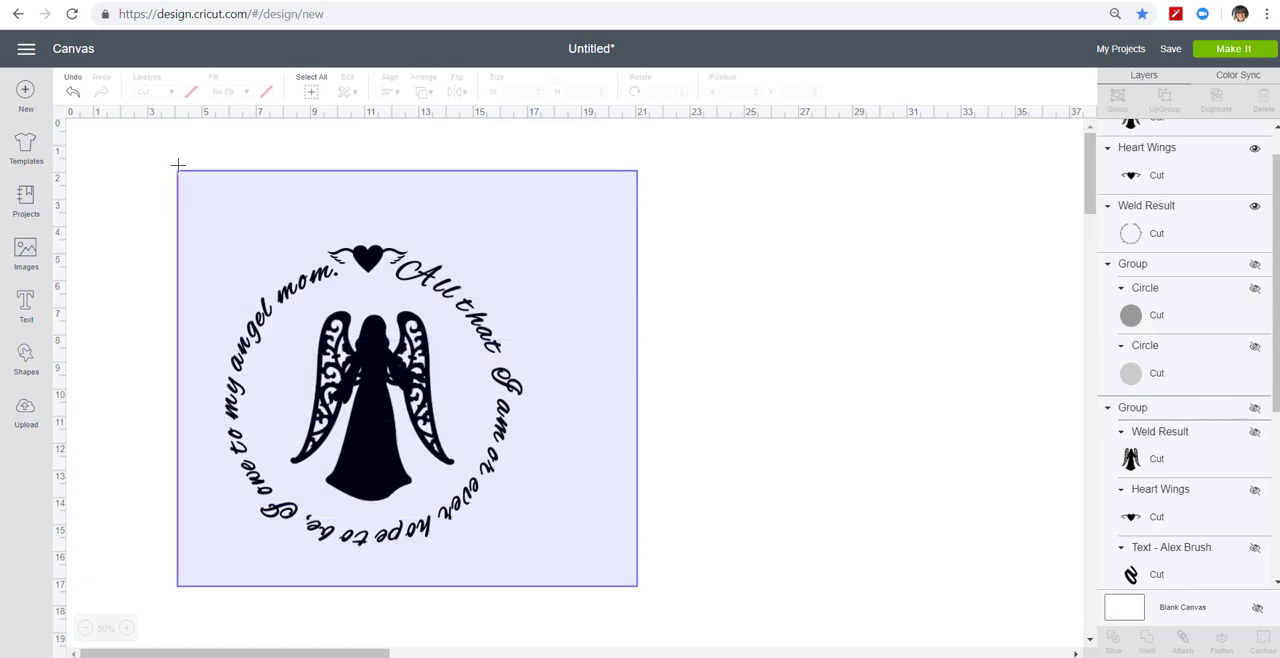
pyautogui.click(372, 396)
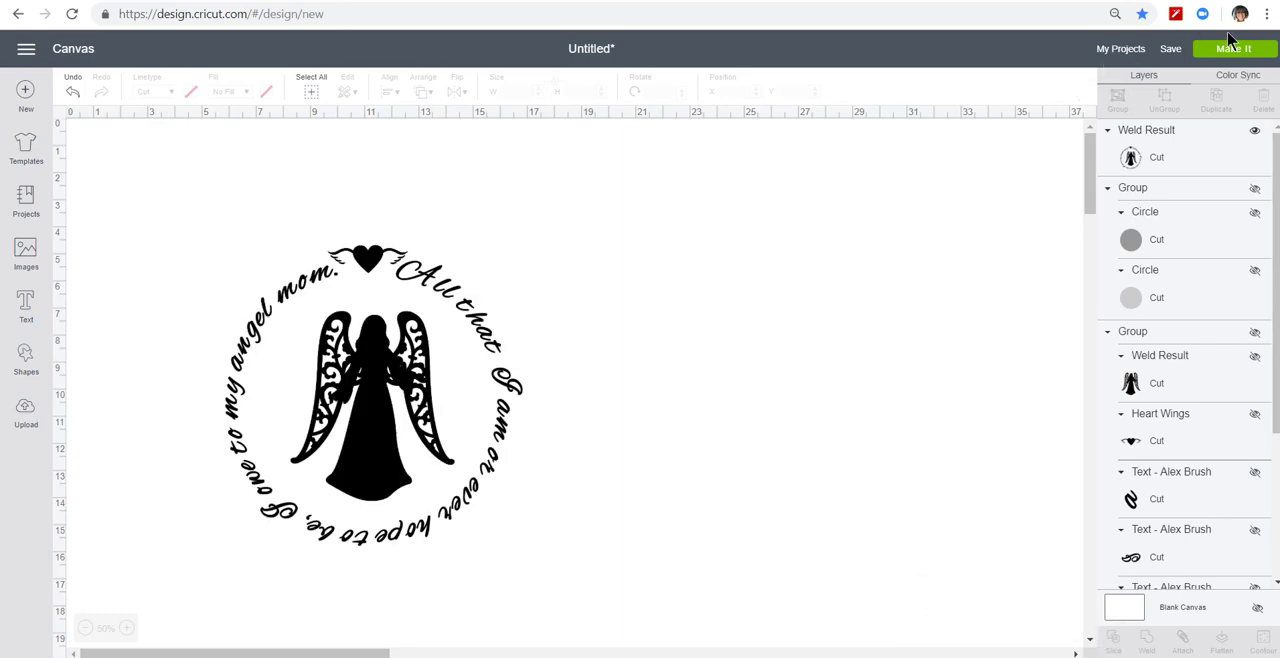
pyautogui.click(1232, 44)
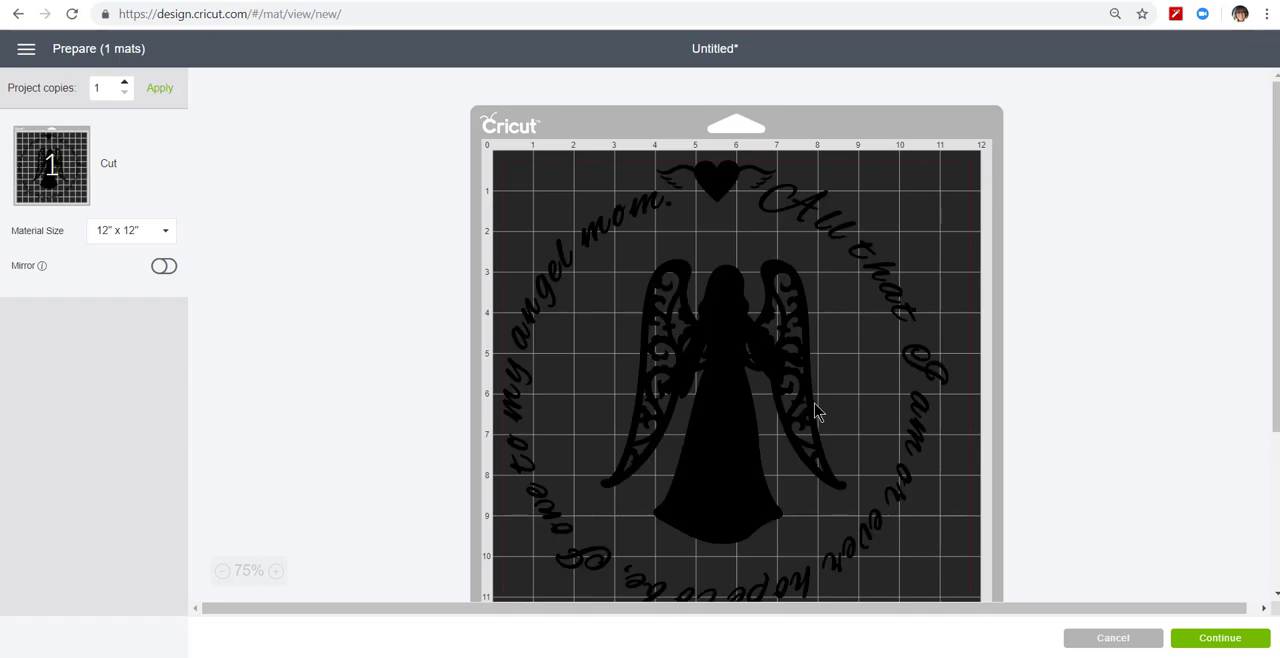
pyautogui.moveTo(1052, 624)
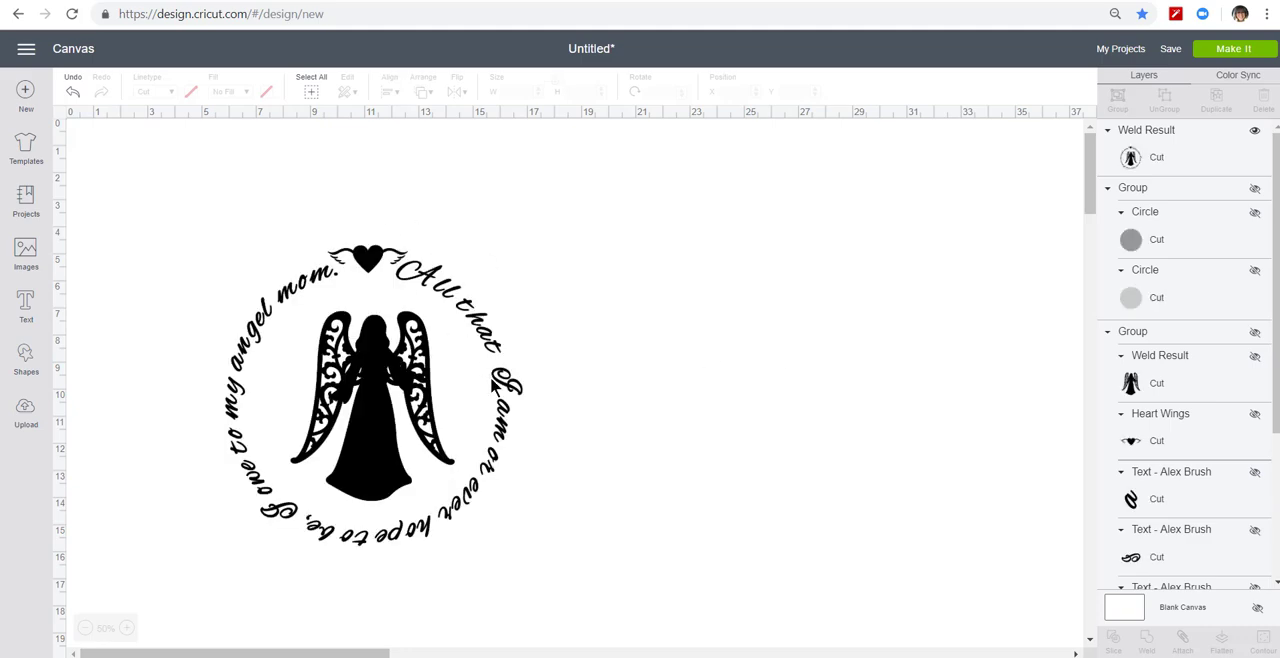
pyautogui.moveTo(560, 360)
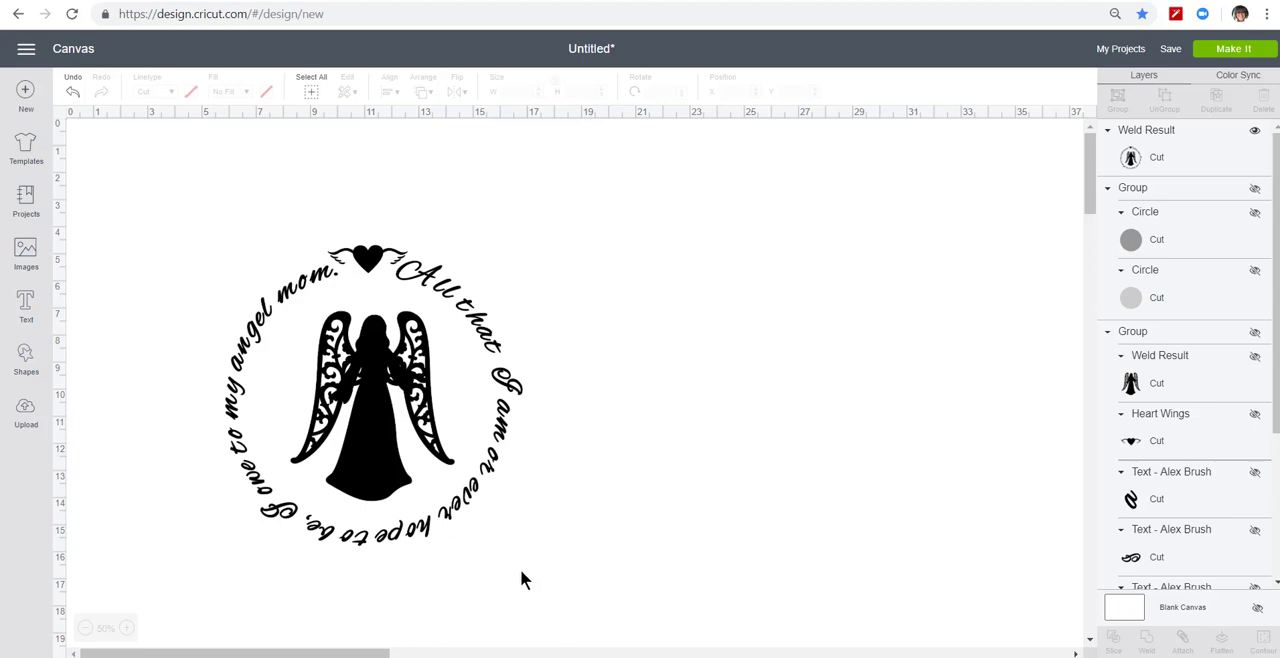
pyautogui.moveTo(200, 380)
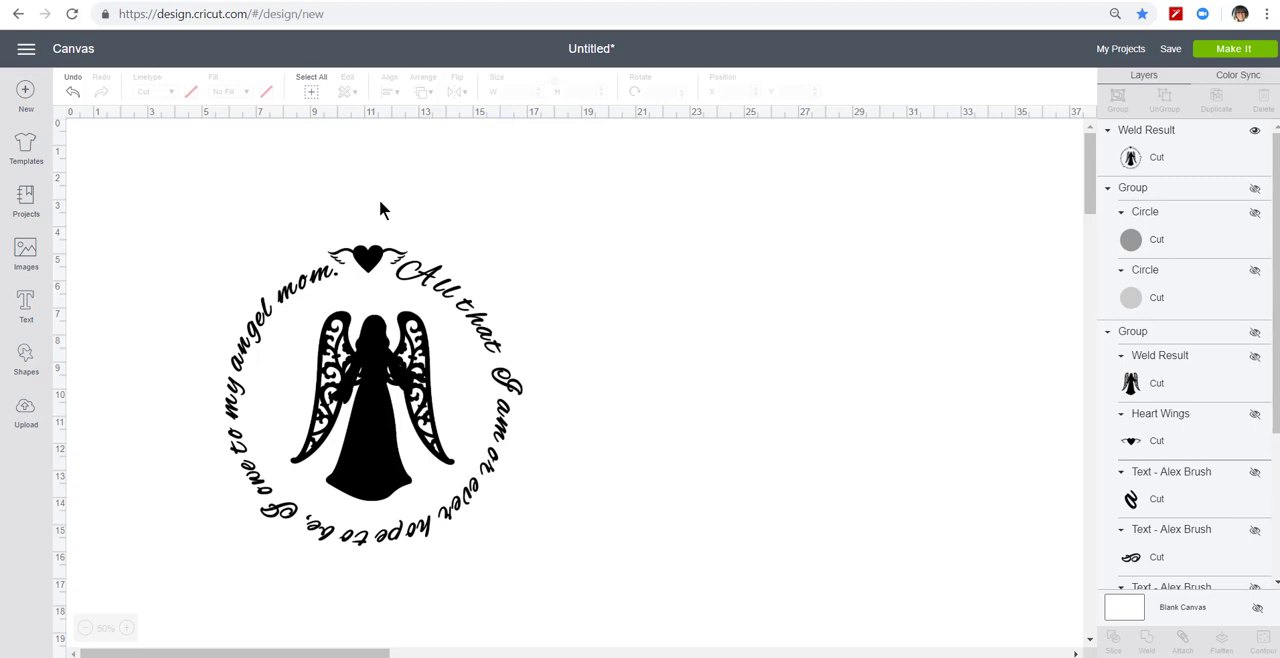
pyautogui.moveTo(442, 544)
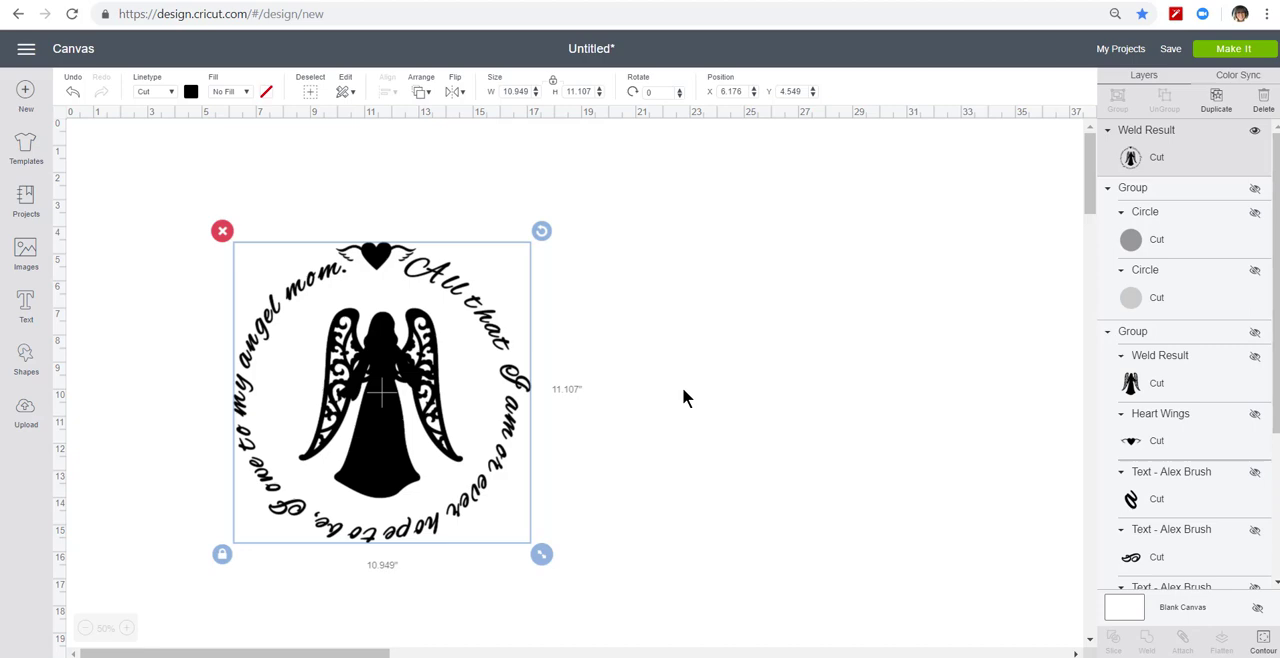
pyautogui.moveTo(448, 348)
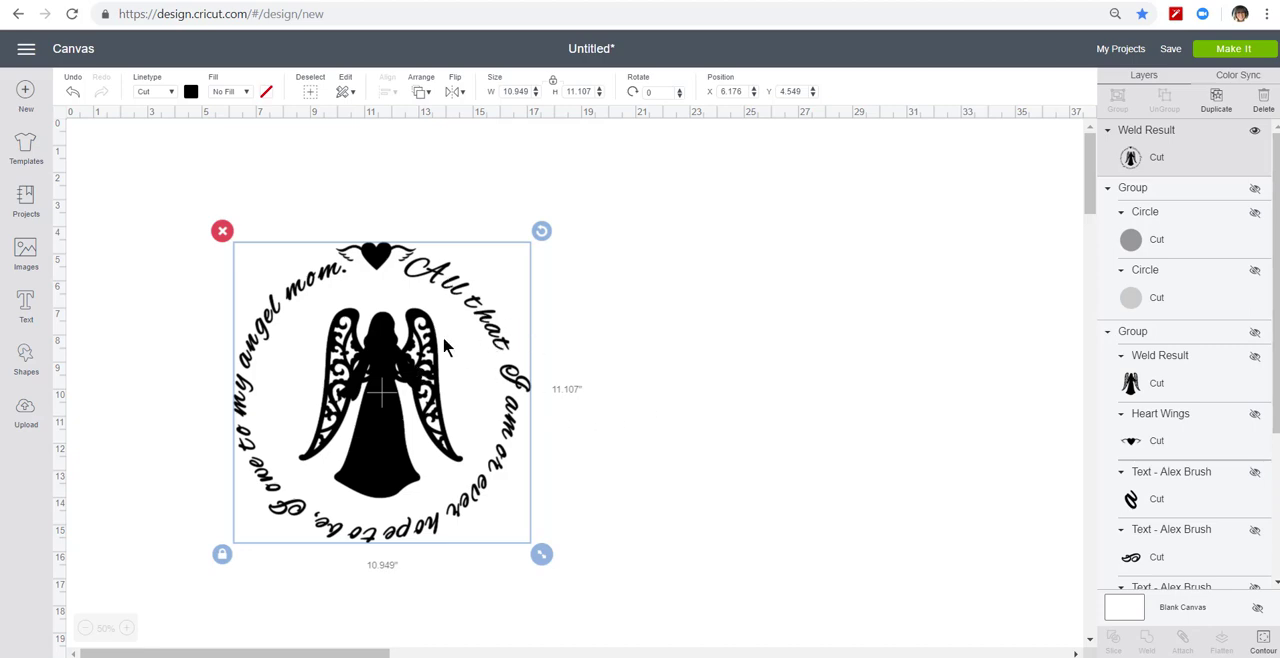
pyautogui.moveTo(698, 470)
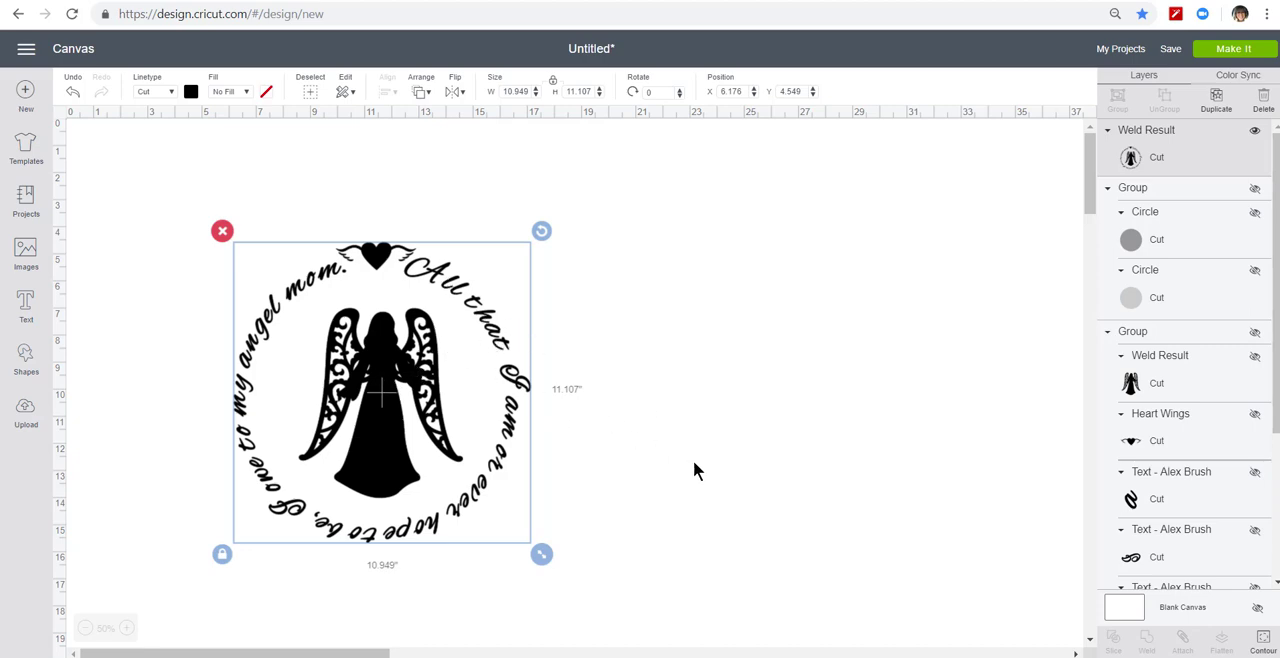